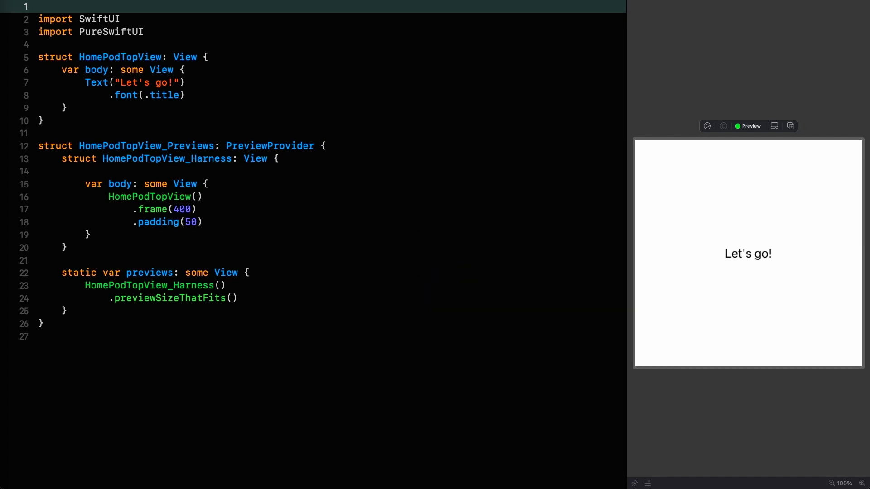
{"action": "mouse_move", "coordinate": [188, 93]}
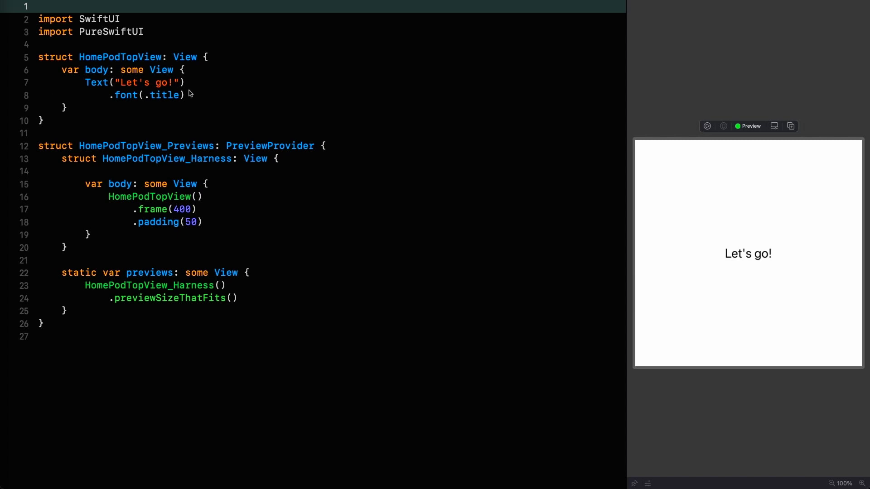
Replace the greeting Text with a ZStack holding a Circle filled black, then begin a nested ZStack
{"action": "left_click_drag", "start_coordinate": [83, 82], "coordinate": [185, 95]}
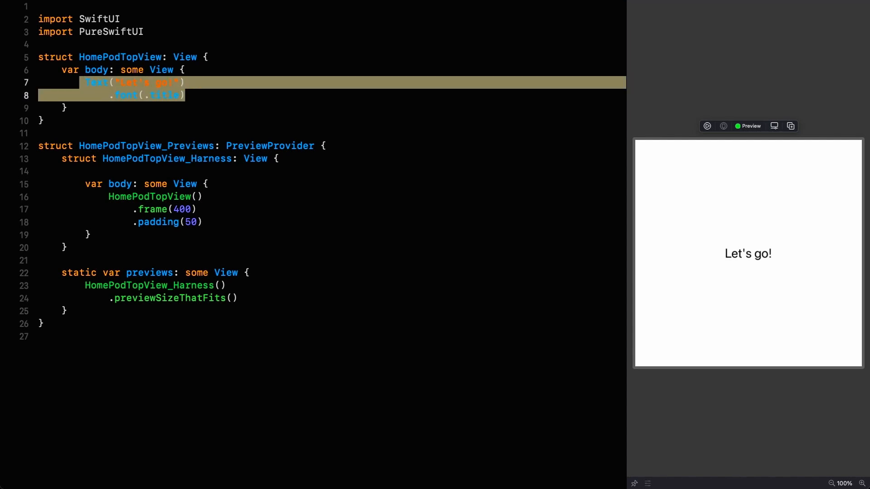
{"action": "type", "text": "ZStack"}
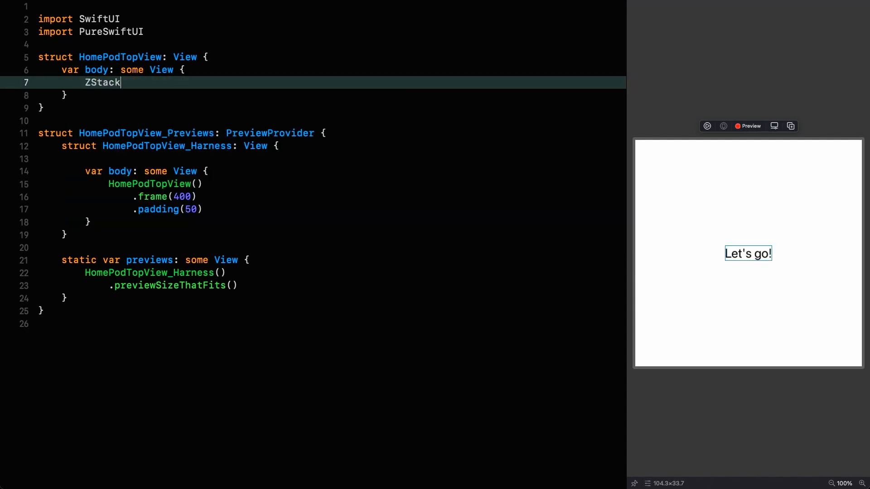
{"action": "type", "text": "{"}
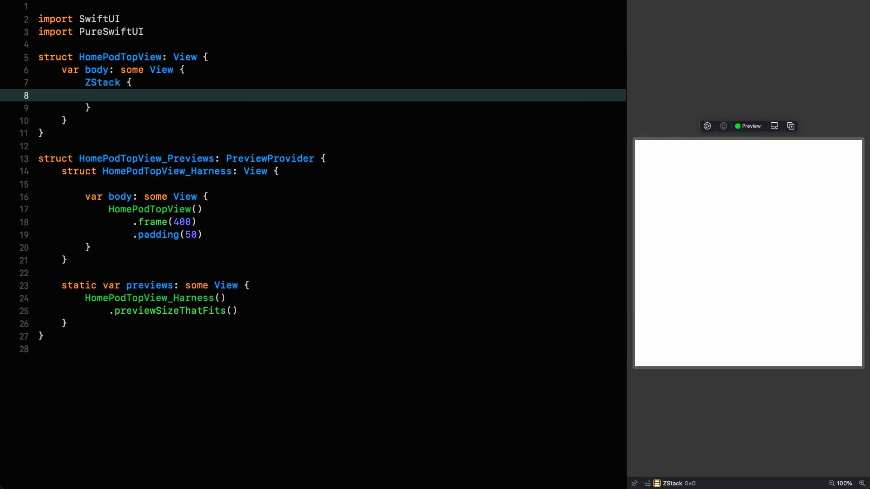
{"action": "type", "text": "Circle()"}
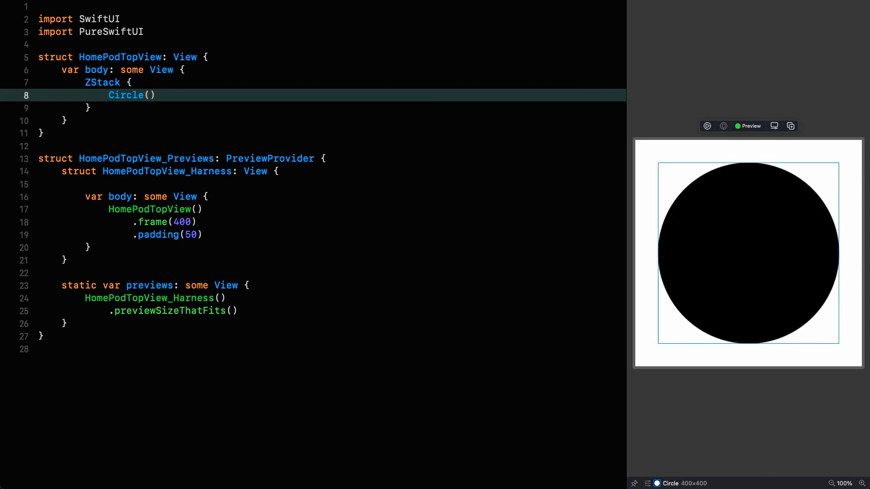
{"action": "type", "text": "."}
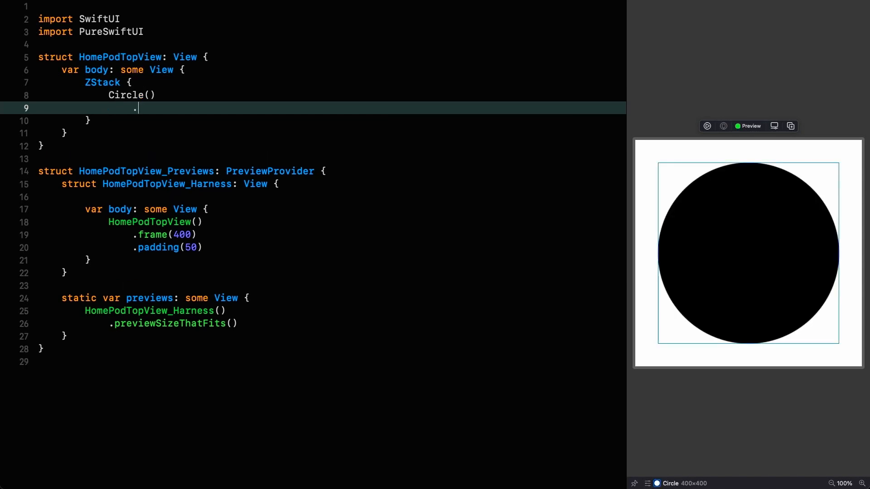
{"action": "type", "text": ".fillColor(.bla"}
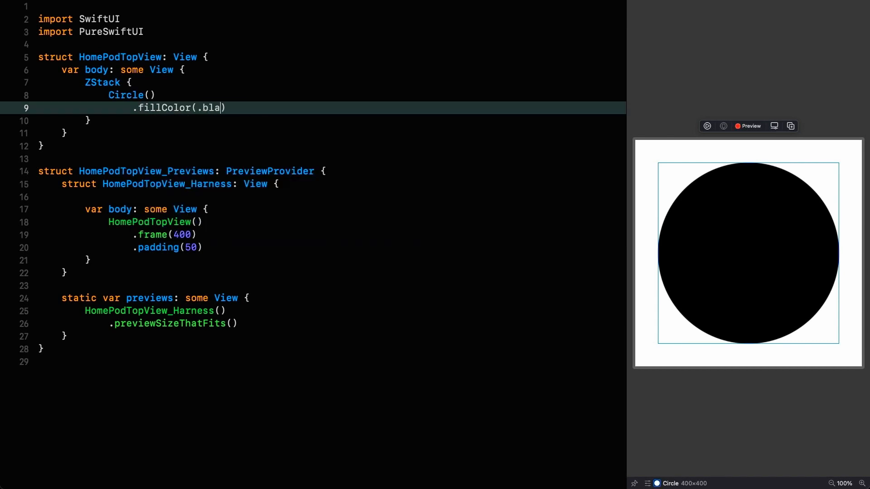
{"action": "type", "text": "ck"}
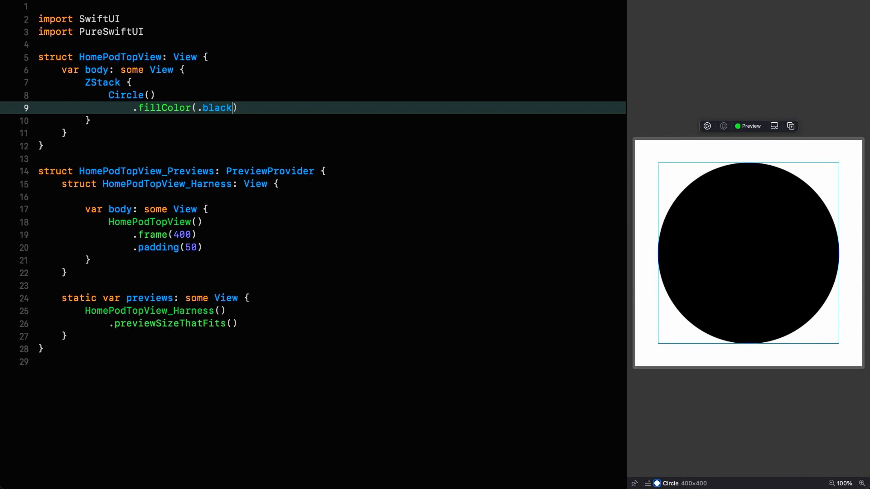
{"action": "type", "text": "ZStack {"}
{"action": "type", "text": "ForEach(0.."}
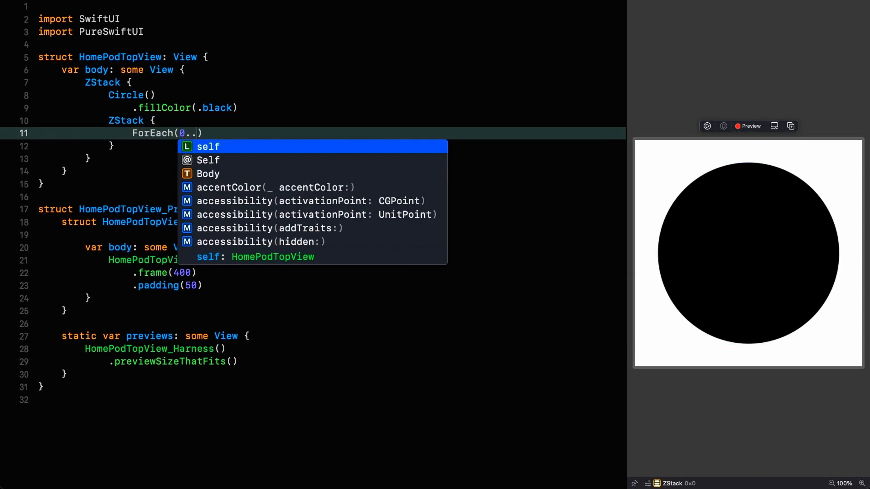
Add ForEach(0..<130) yielding Circles stroked with white(0.15) at lineWidth 1.25
{"action": "type", "text": "<130"}
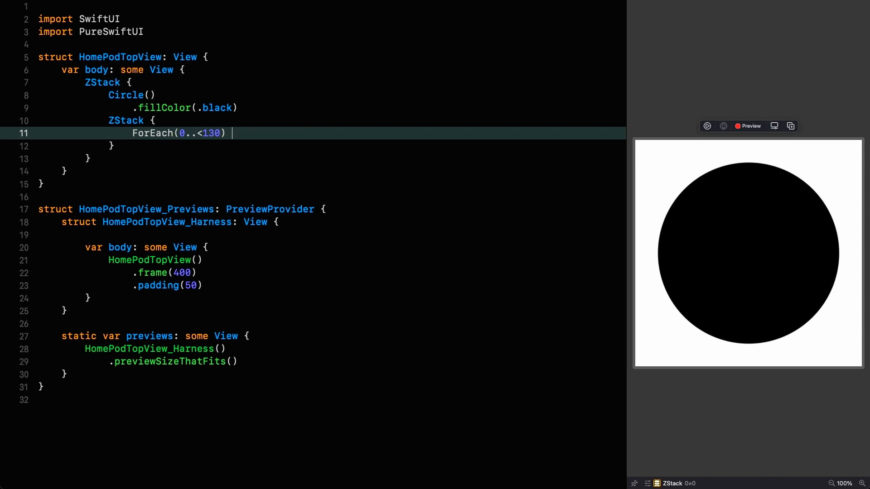
{"action": "type", "text": "{ index in"}
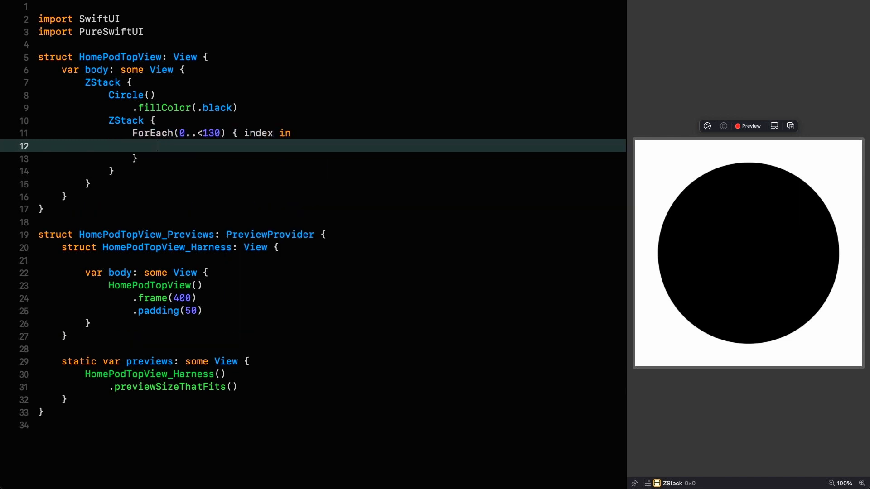
{"action": "type", "text": "Circle()"}
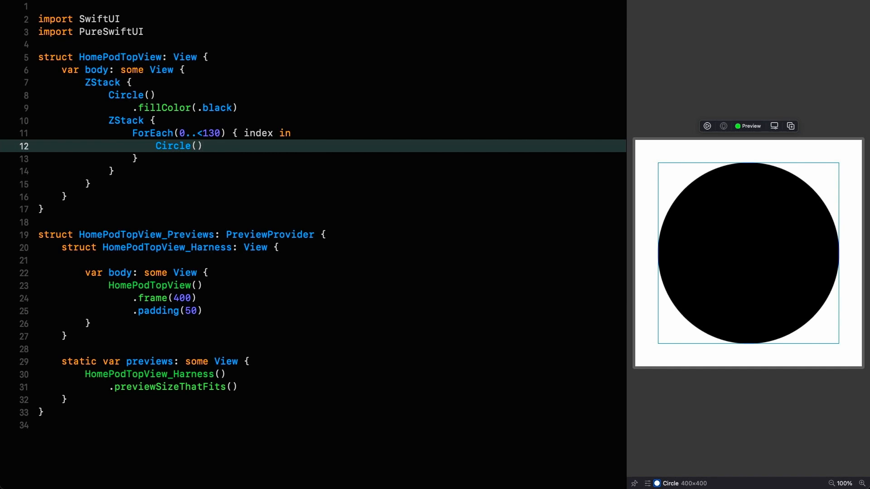
{"action": "type", "text": "."}
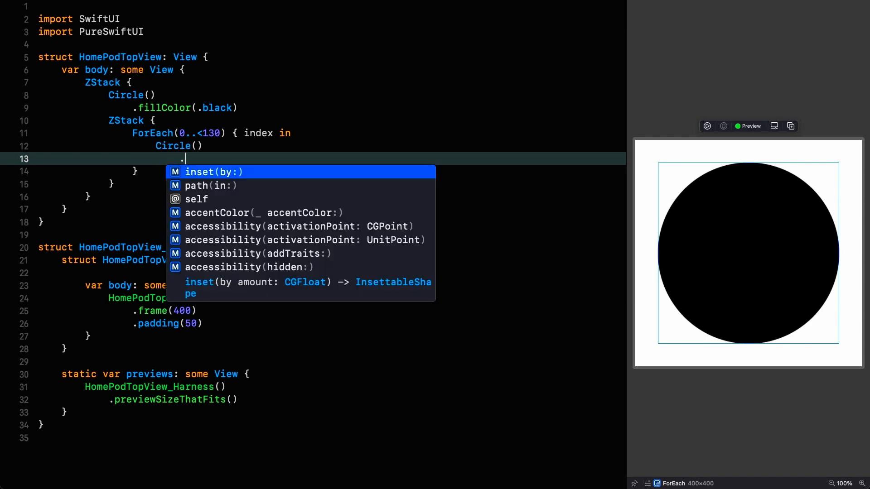
{"action": "type", "text": "strokeBorder(Co"}
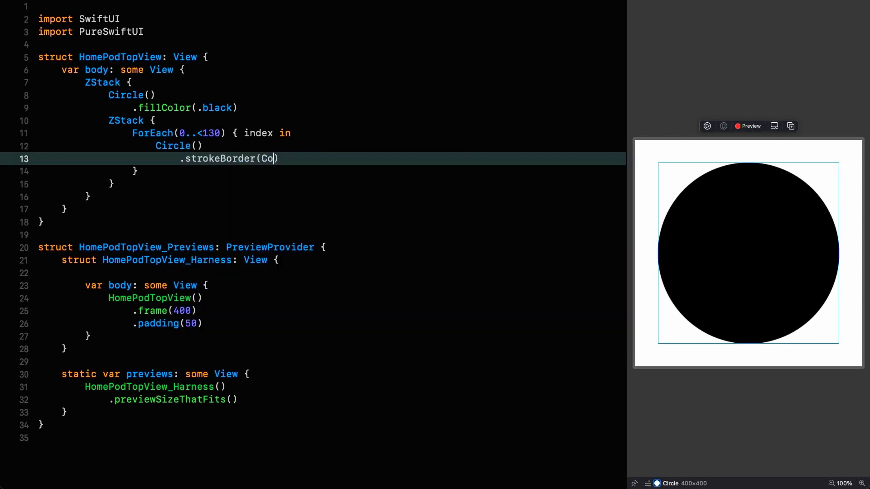
{"action": "type", "text": "lor.white(0."}
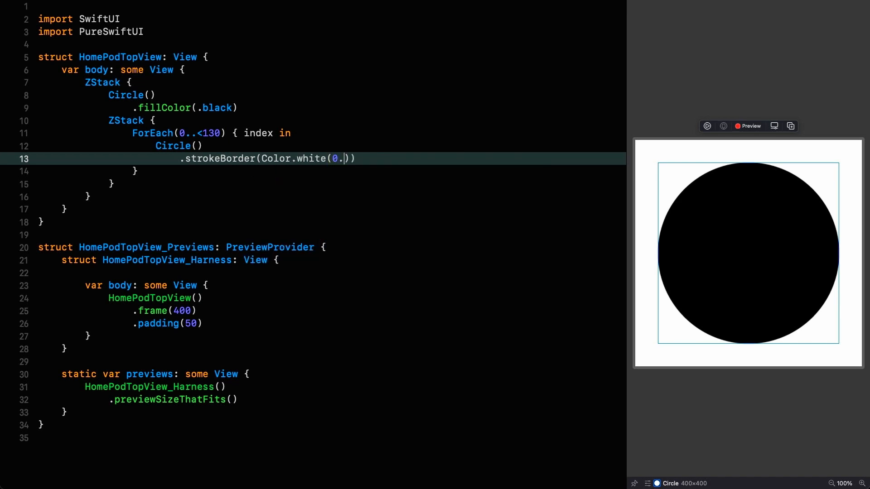
{"action": "type", "text": "15"}
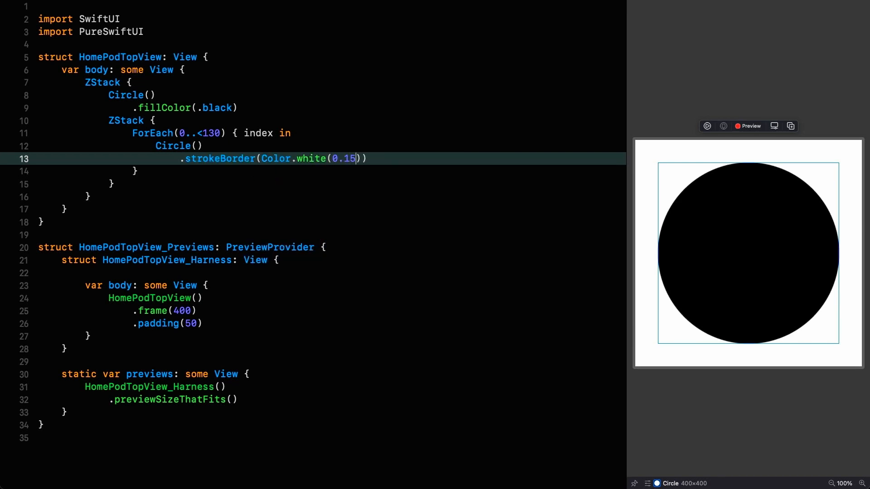
{"action": "type", "text": ", lineWidth: 1"}
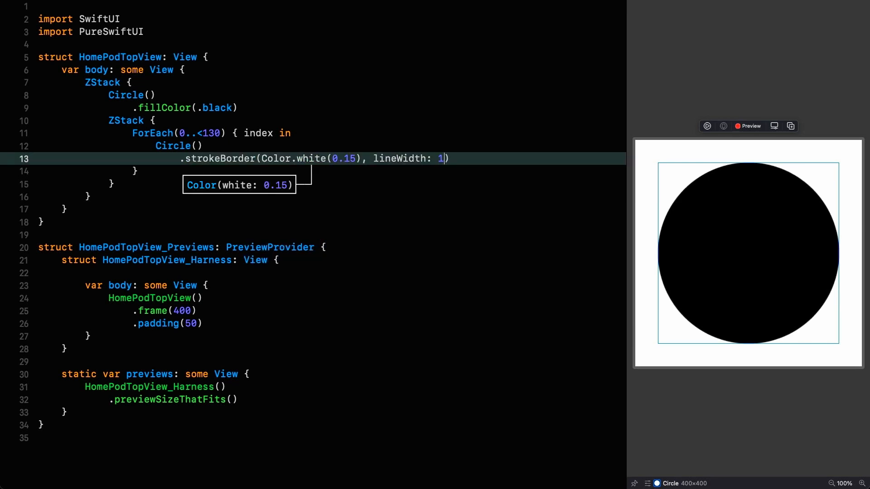
{"action": "type", "text": ".25"}
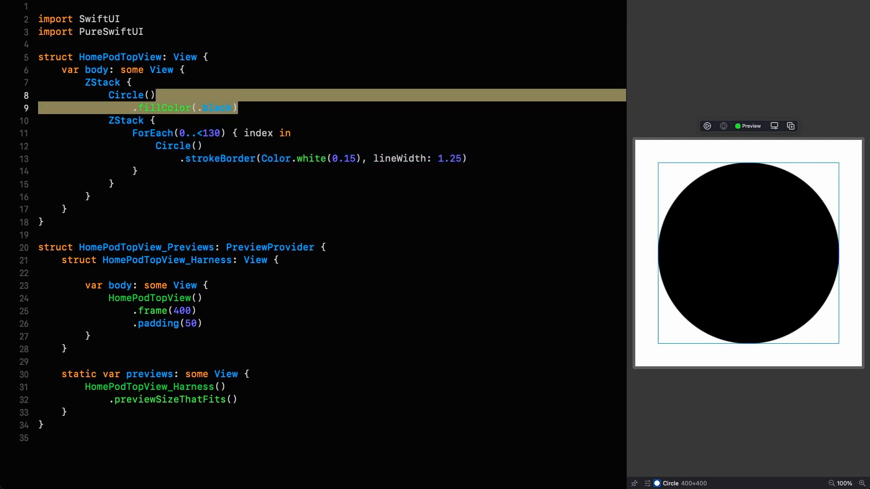
Comment out the base circle and give the looped circles frame 160 and xOffset 120
{"action": "key", "text": "cmd+/"}
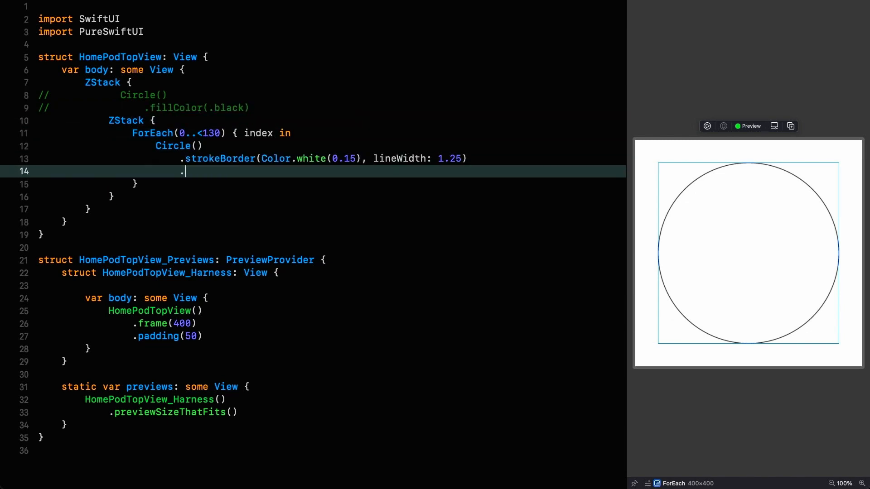
{"action": "type", "text": ".frame(160)"}
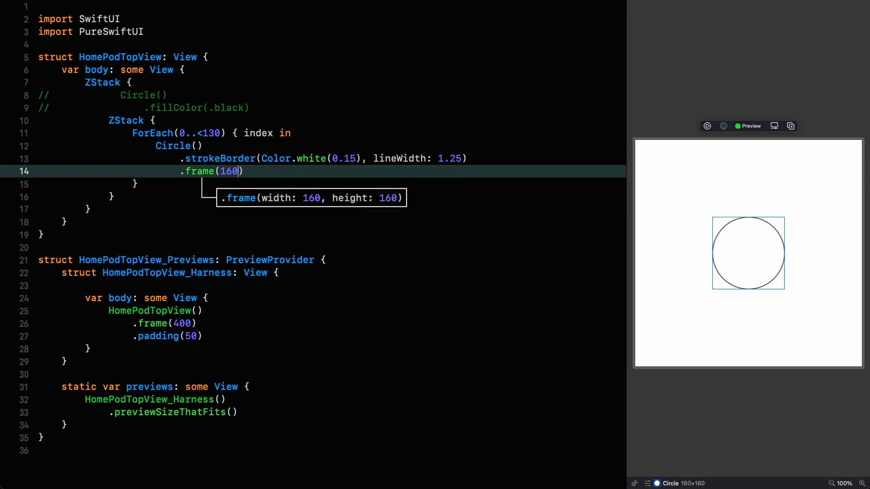
{"action": "type", "text": ".x"}
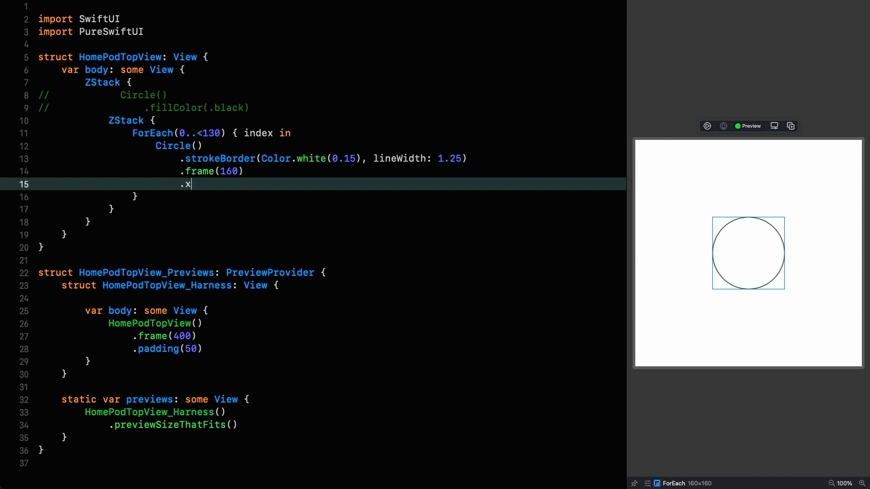
{"action": "type", "text": "Offset(1"}
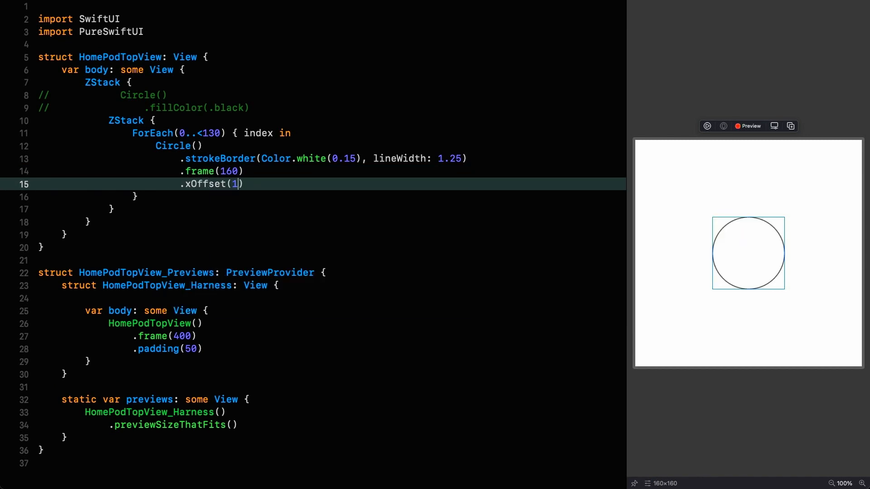
{"action": "type", "text": "20"}
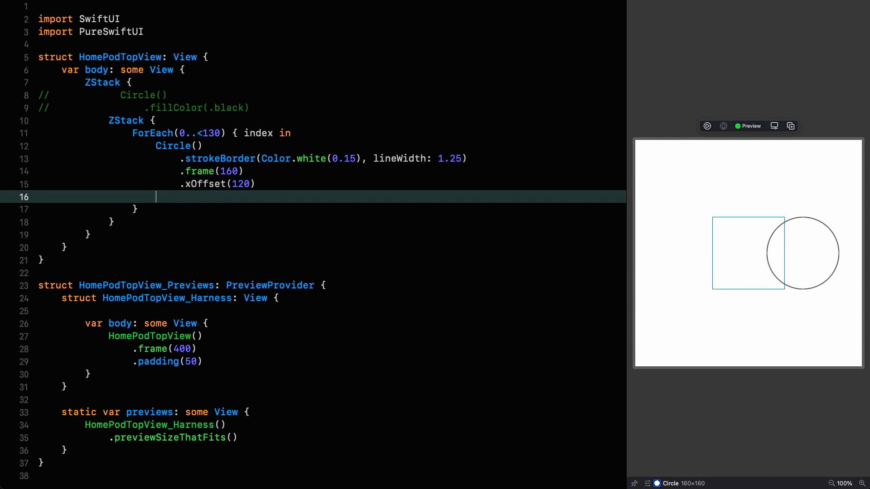
Rotate each looped circle by 2.7692 degrees times its index to form the mesh
{"action": "type", "text": ".rotate(2"}
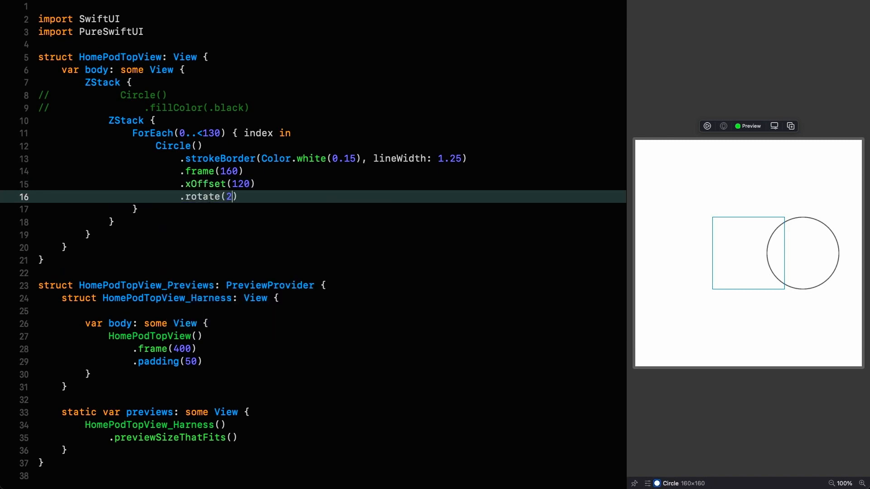
{"action": "type", "text": "769"}
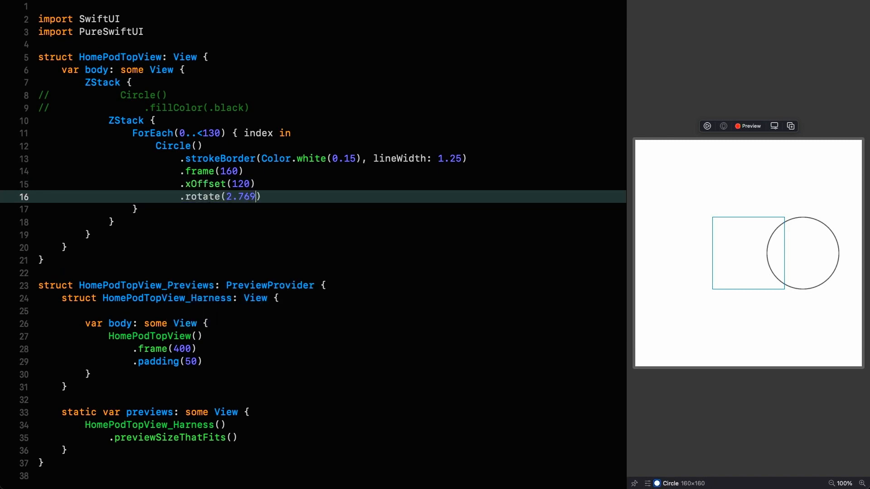
{"action": "type", "text": "2.degrees * inde"}
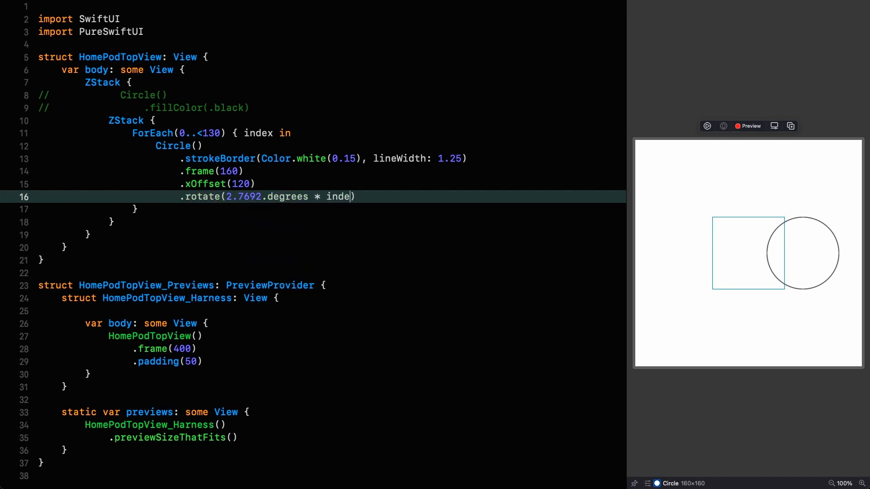
{"action": "type", "text": "x"}
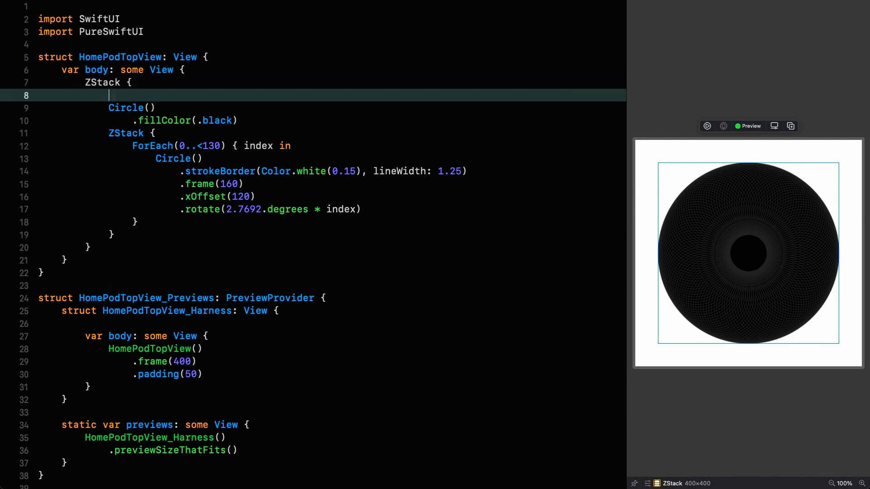
Add //base and //mesh comments and restore the stroke (0.15, lineWidth 1.25) line
{"action": "type", "text": "//base"}
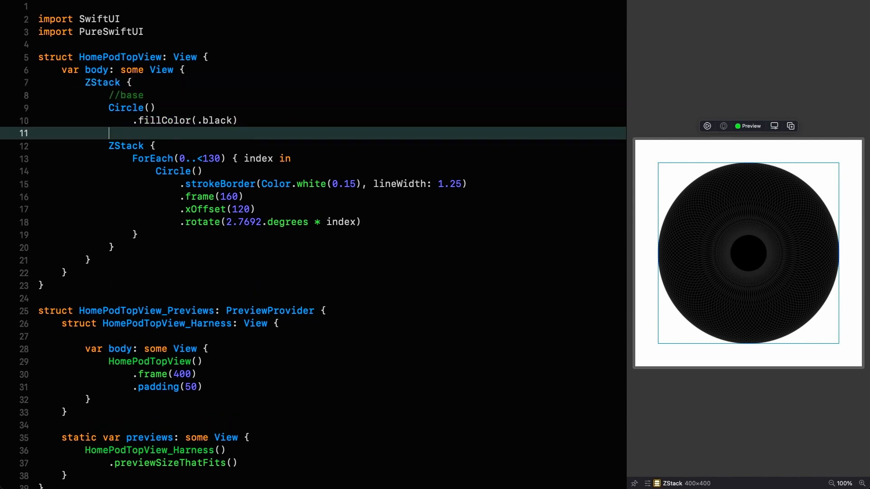
{"action": "type", "text": "//mesh"}
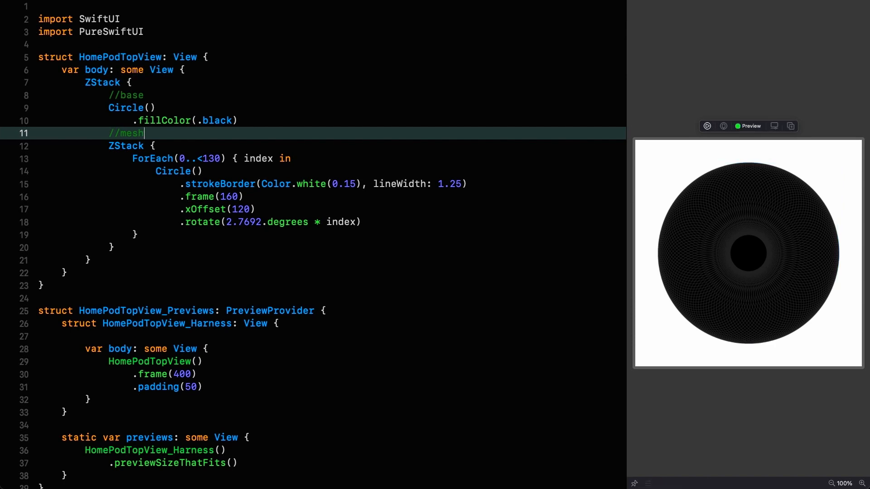
{"action": "left_click", "coordinate": [748, 253]}
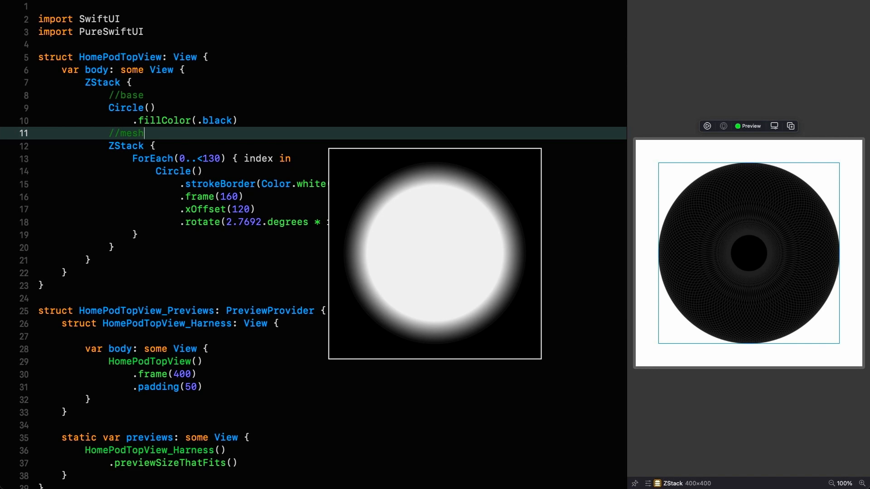
{"action": "type", "text": "(0.15), lineWidth: 1.25)"}
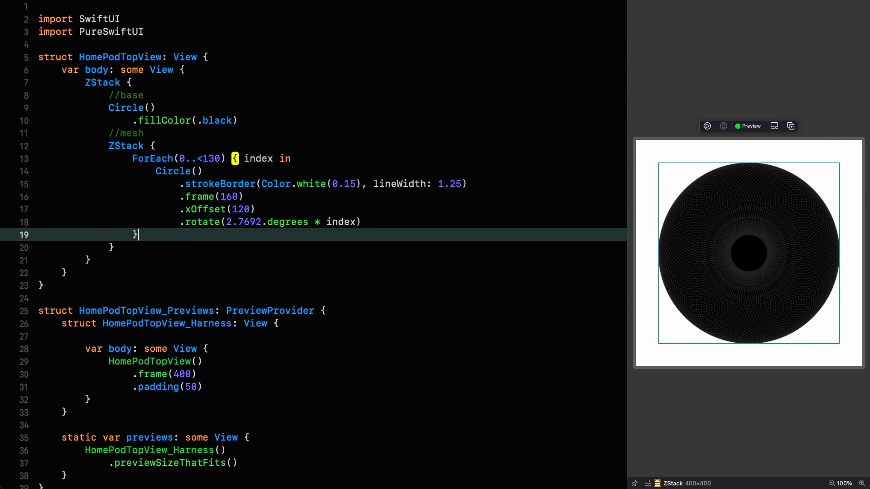
Add a white-filled glow Circle scaled 0.88, blurred 15, with a blend mode started
{"action": "type", "text": "Circle()"}
{"action": "type", "text": ".scale(1.0"}
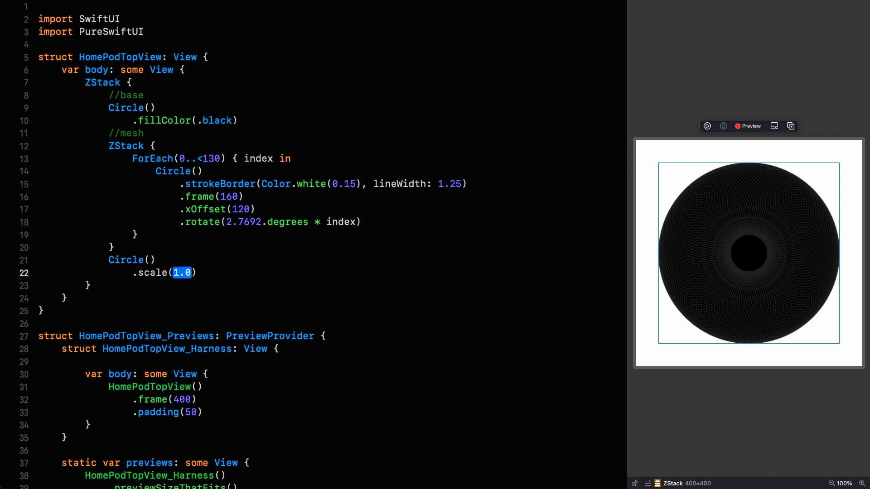
{"action": "type", "text": "0.88"}
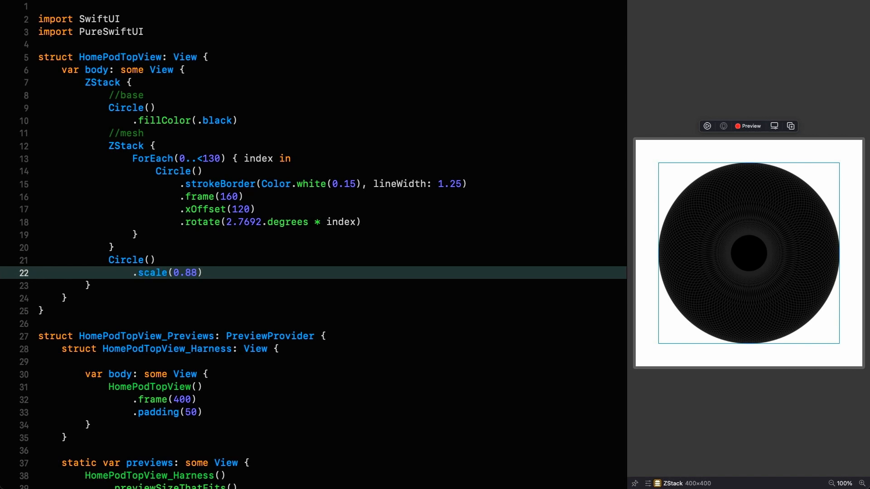
{"action": "type", "text": ".fico"}
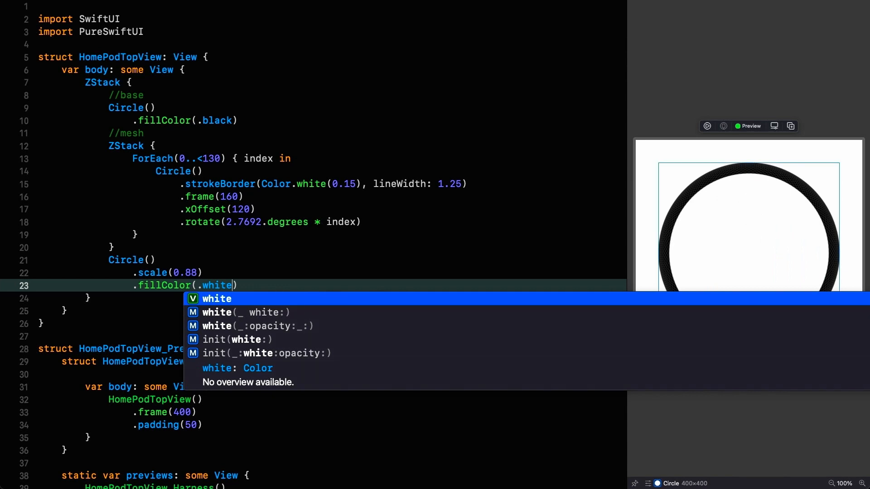
{"action": "key", "text": "Return"}
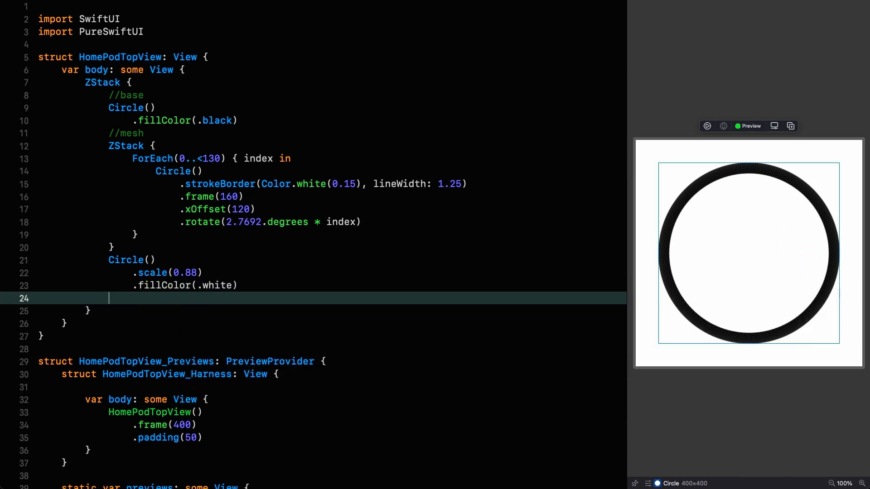
{"action": "type", "text": ".blur(15)"}
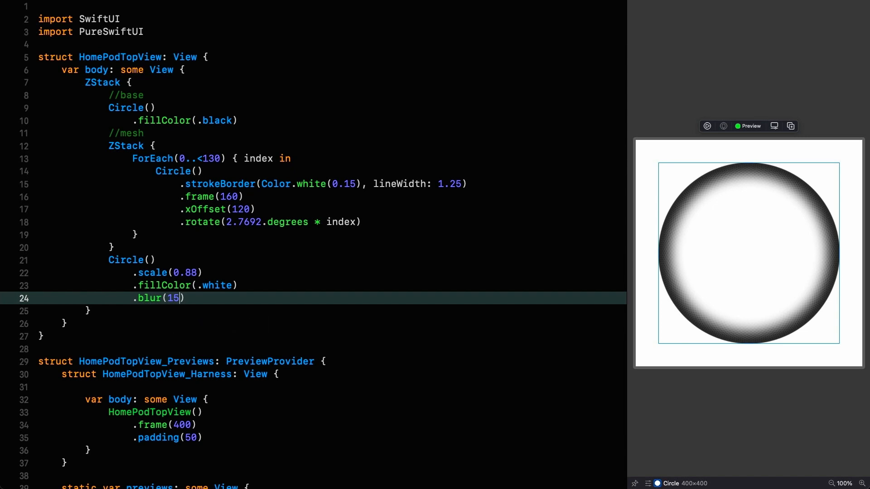
{"action": "type", "text": ".blendMode(.screen"}
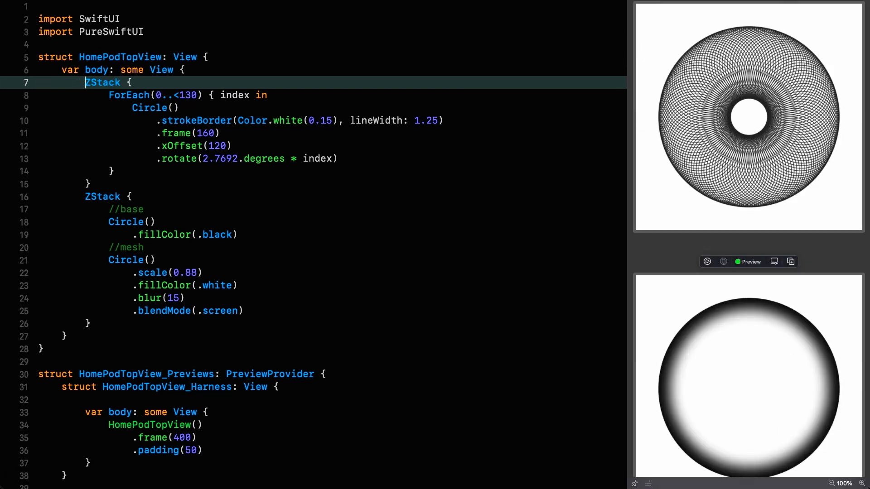
Extract the mesh ZStack into 'let mesh', draw it under //mesh, and mask the glow with it
{"action": "type", "text": "let mesh ="}
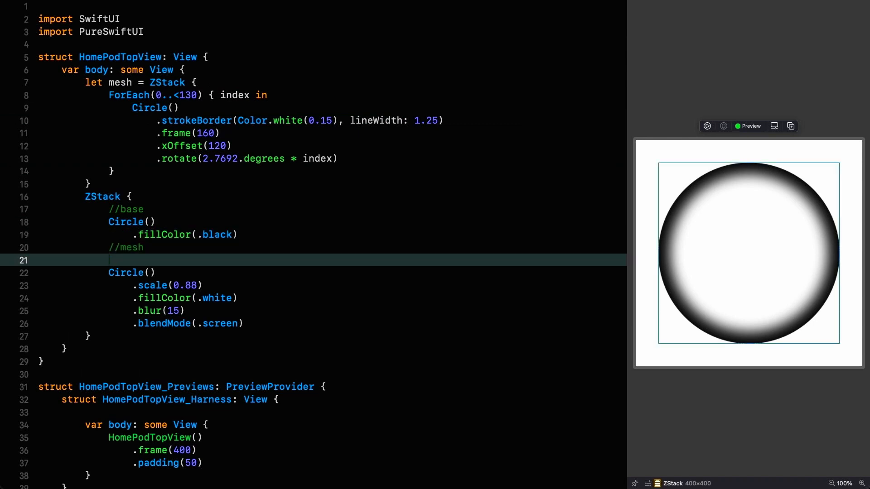
{"action": "type", "text": "mesh"}
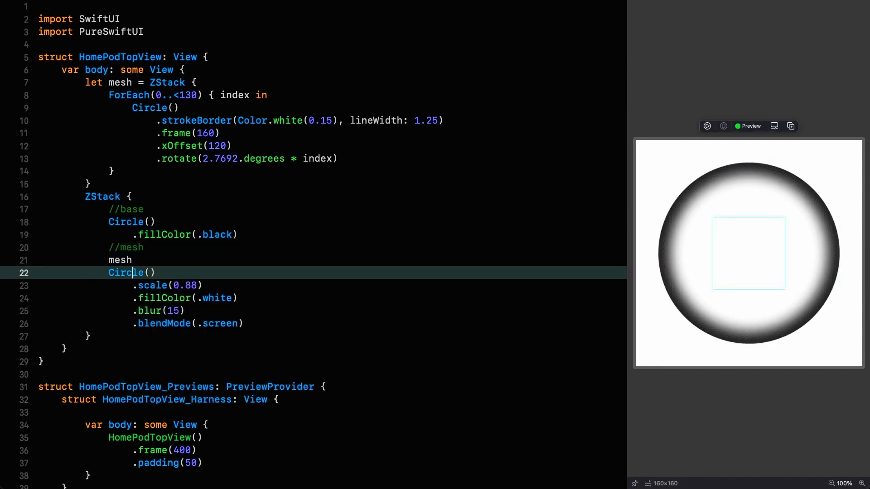
{"action": "type", "text": ".mask"}
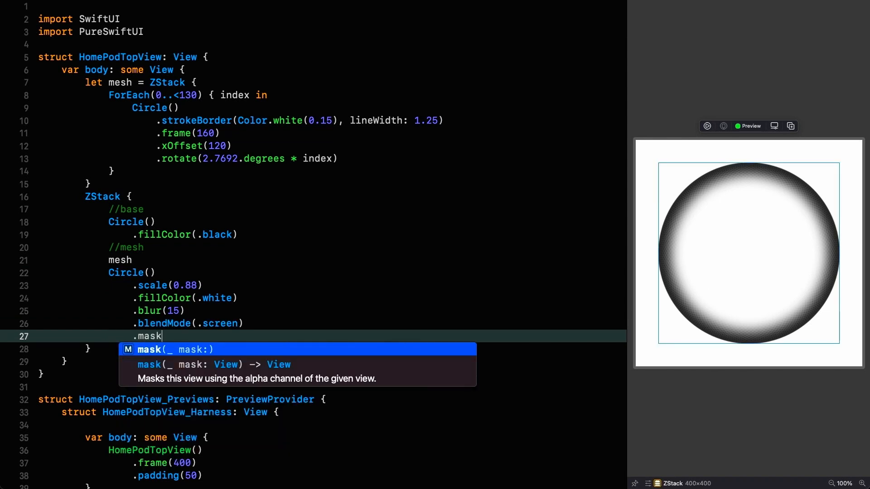
{"action": "type", "text": "(mesh)"}
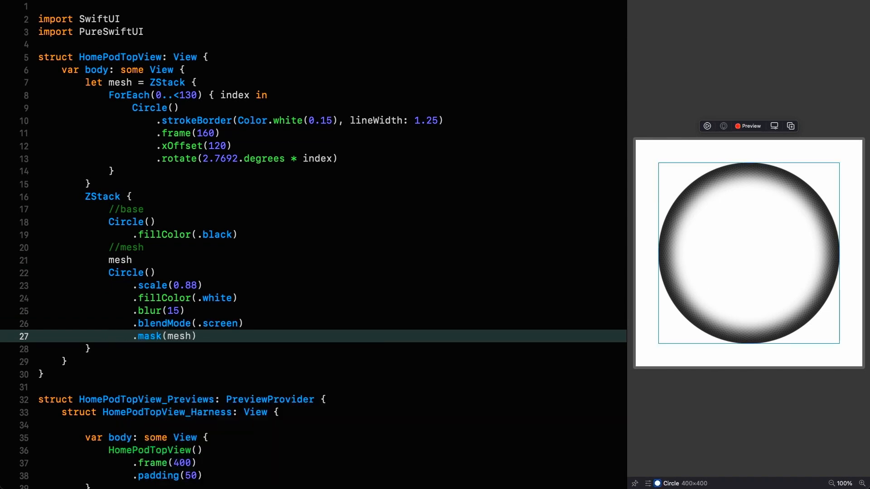
{"action": "left_click", "coordinate": [737, 126]}
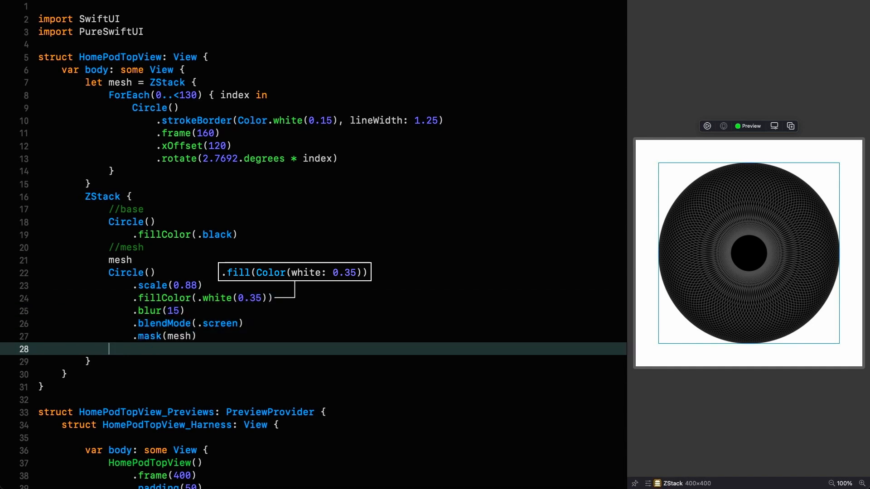
Add a Group scaled 0.63 holding a black-filled Circle and a second Circle
{"action": "type", "text": "Group {"}
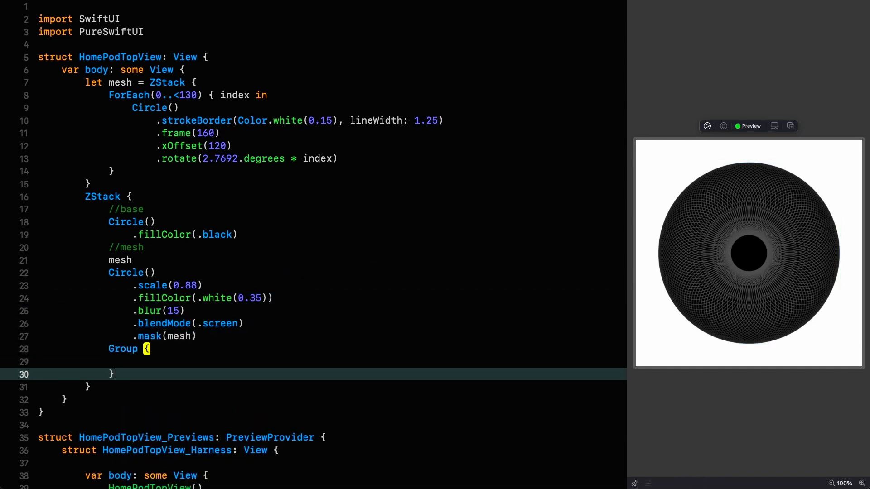
{"action": "type", "text": ".scale("}
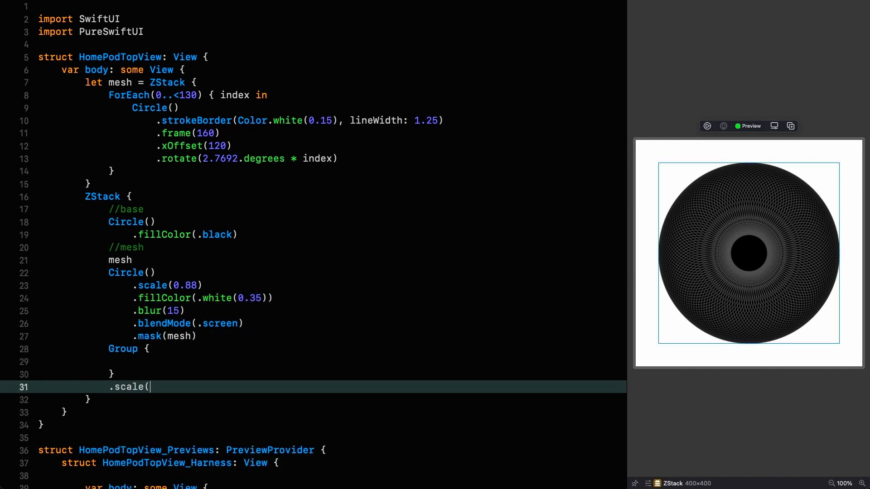
{"action": "type", "text": "0.63"}
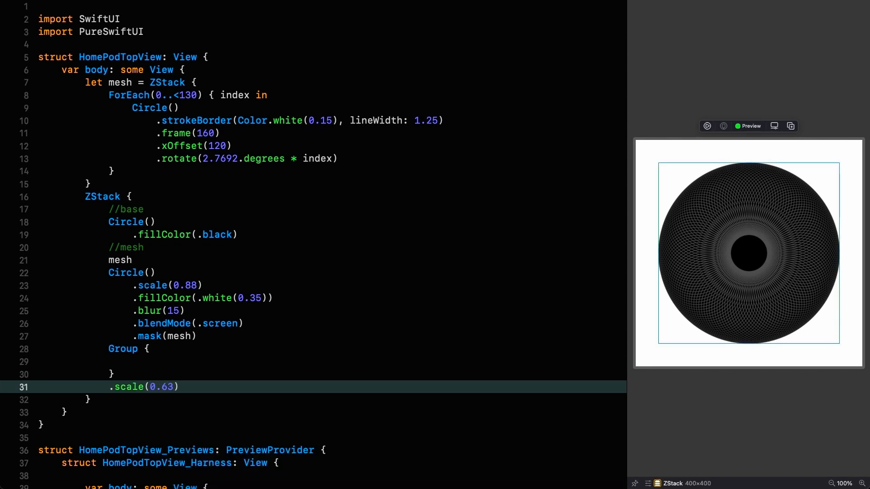
{"action": "type", "text": "Cir"}
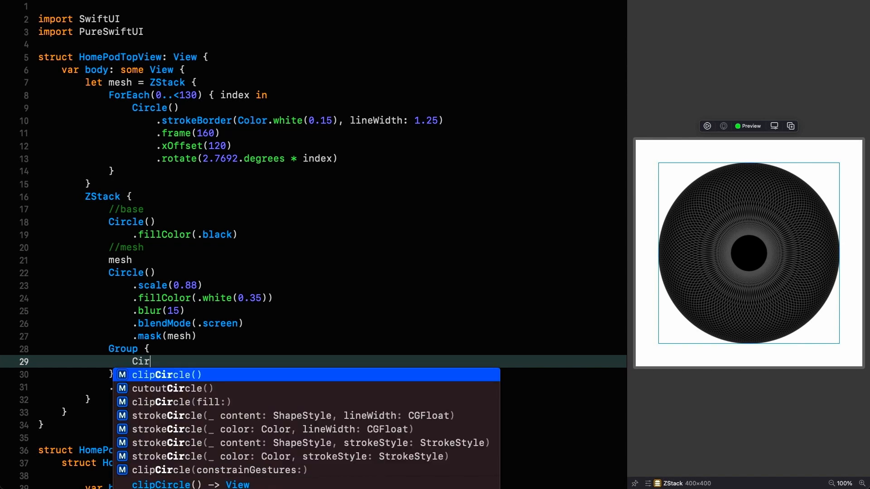
{"action": "type", "text": "Circle()"}
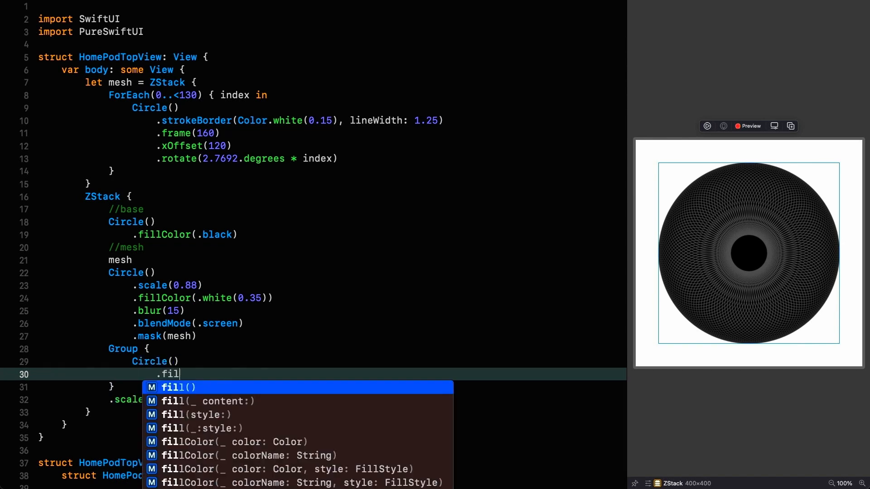
{"action": "type", "text": "lColor(.black"}
{"action": "type", "text": ".strokeBorder("}
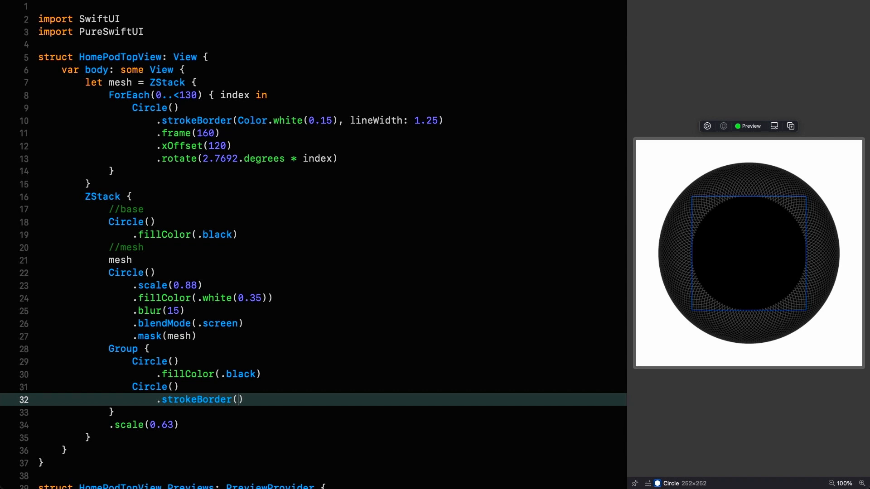
Stroke the second circle with an alternating white/black AngularGradient at -10 degrees, lineWidth 1.5
{"action": "type", "text": "AngularGradient([.white"}
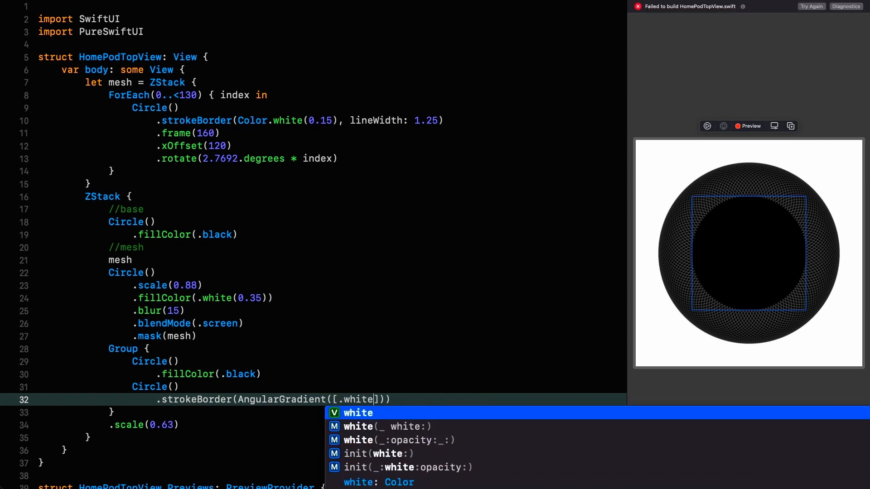
{"action": "type", "text": ", .black,"}
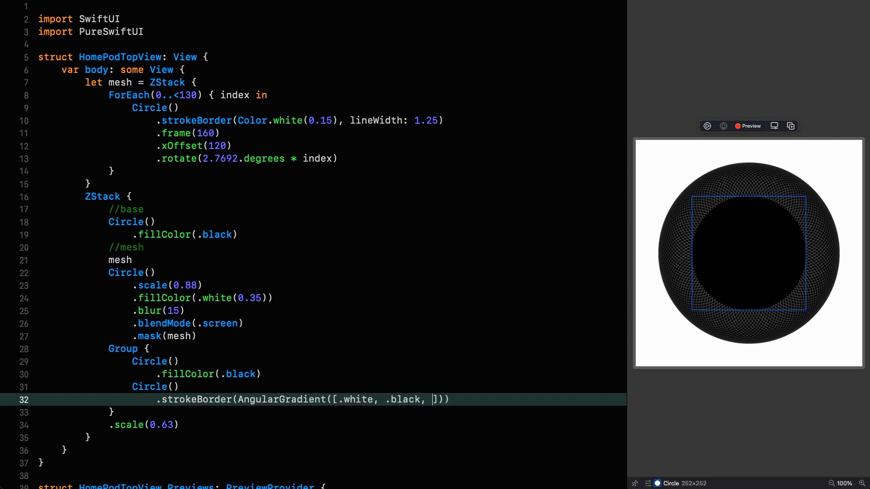
{"action": "type", "text": ".white, .b"}
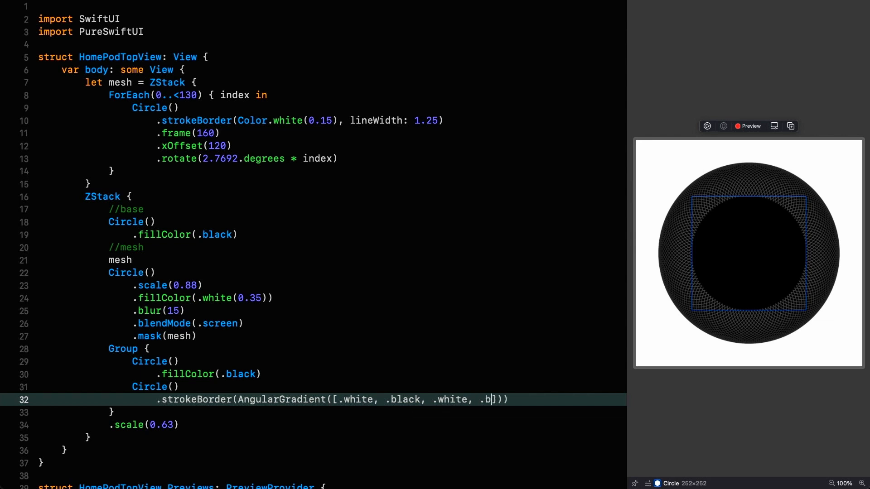
{"action": "type", "text": "lack,"}
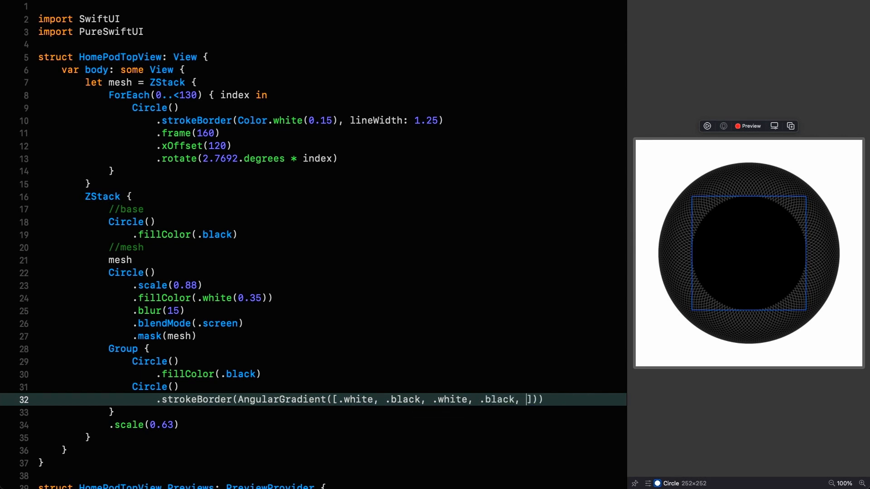
{"action": "type", "text": ".white, .bla"}
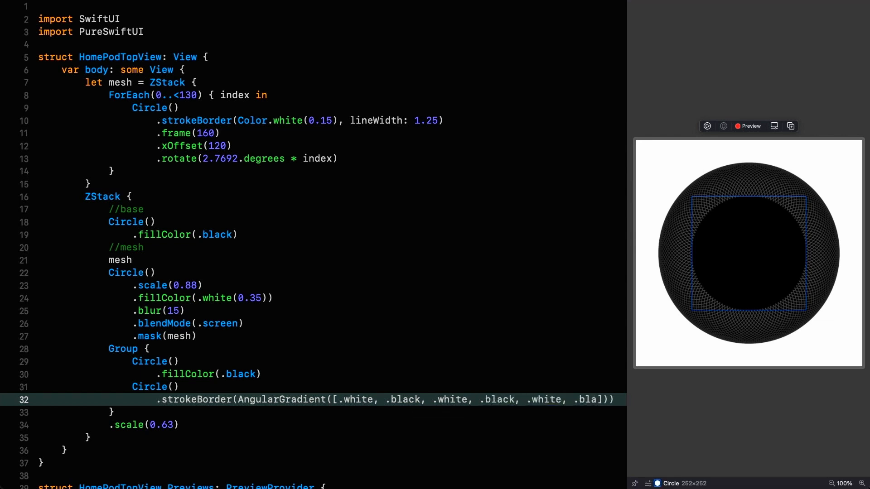
{"action": "type", "text": "ck, .white"}
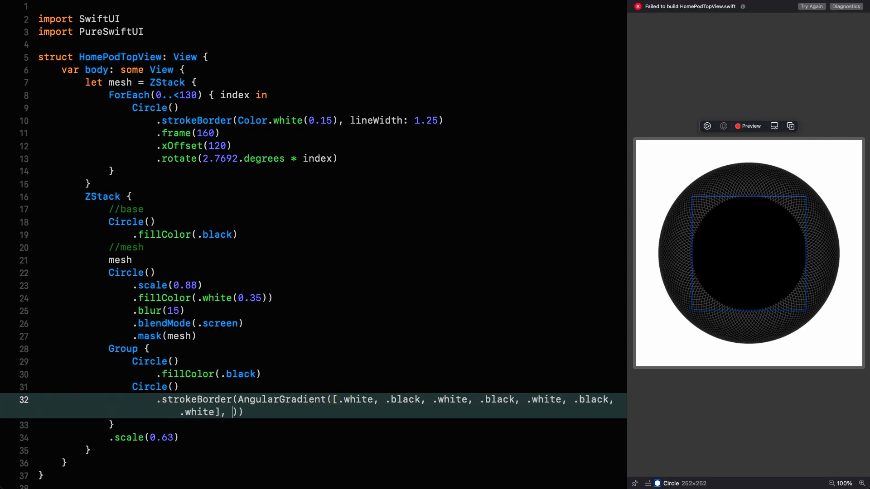
{"action": "type", "text": "angle: -"}
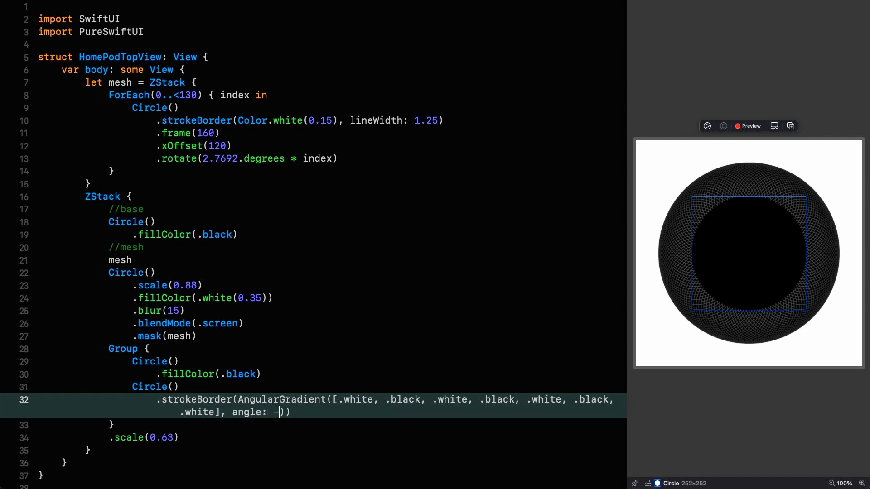
{"action": "type", "text": "10.degrees"}
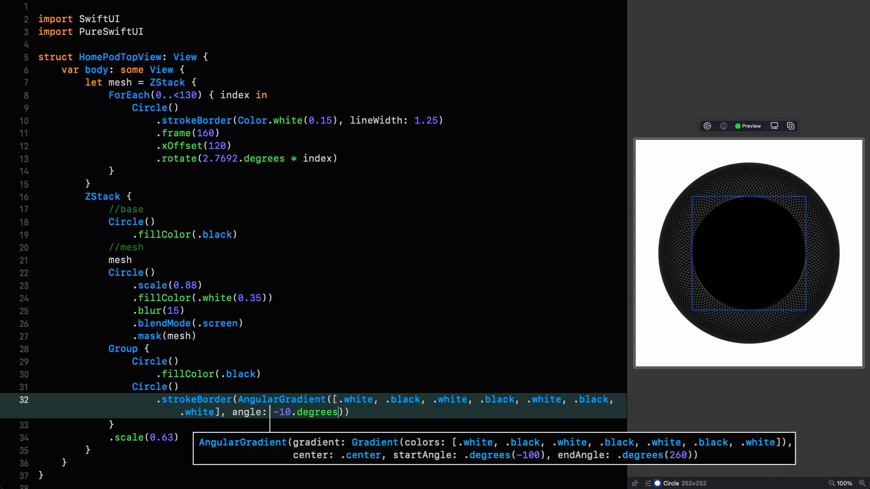
{"action": "type", "text": ", lineWidth: 1.5"}
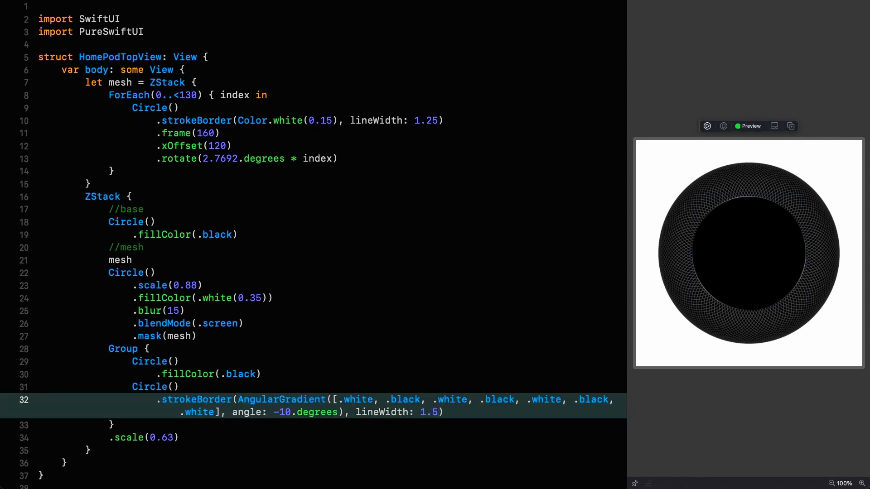
Add a 1-point blur to the gradient ring circle
{"action": "left_click", "coordinate": [749, 254]}
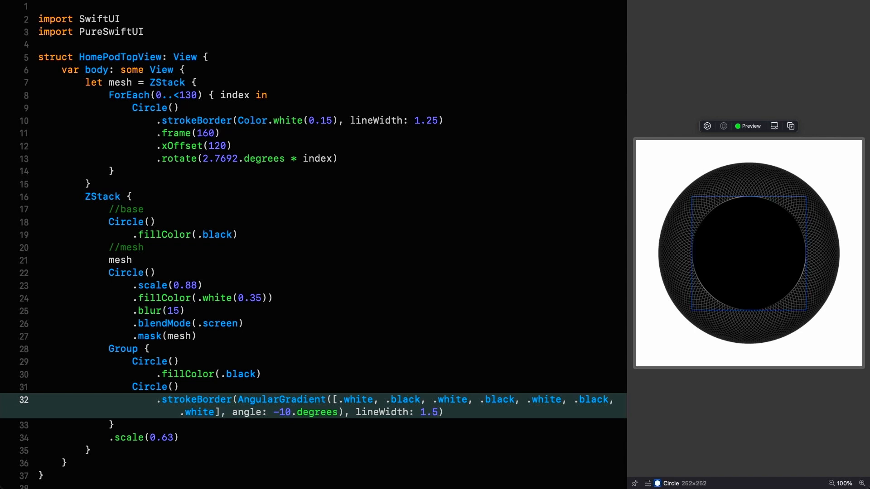
{"action": "left_click", "coordinate": [442, 413]}
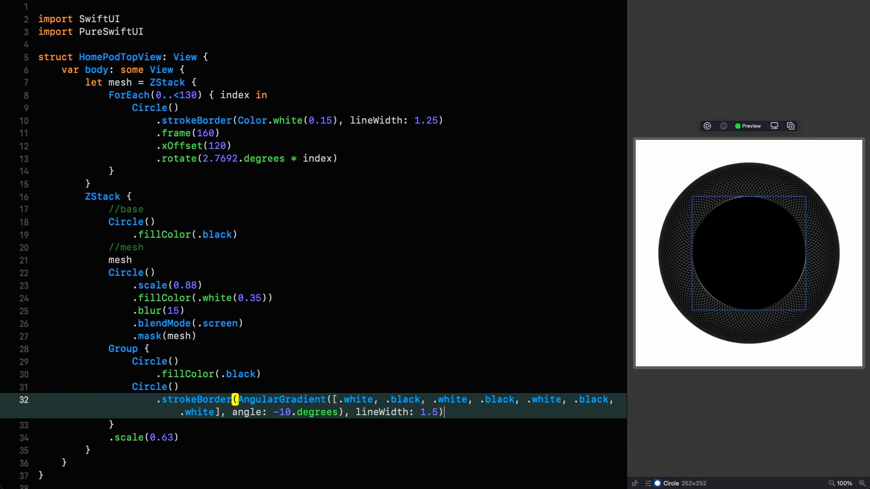
{"action": "type", "text": ".blur(1"}
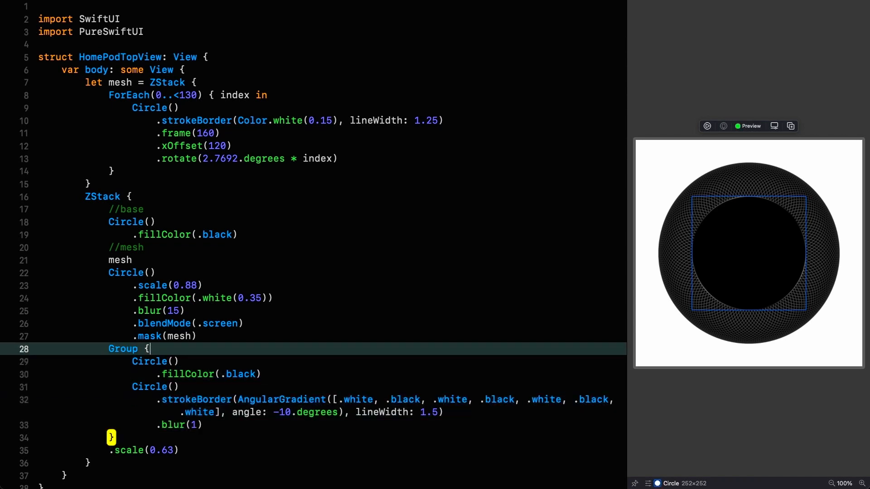
Label the Group //user interface and fill a circle with LinearGradient([.white(0.2), .black, .black], to: .bottom)
{"action": "type", "text": "//"}
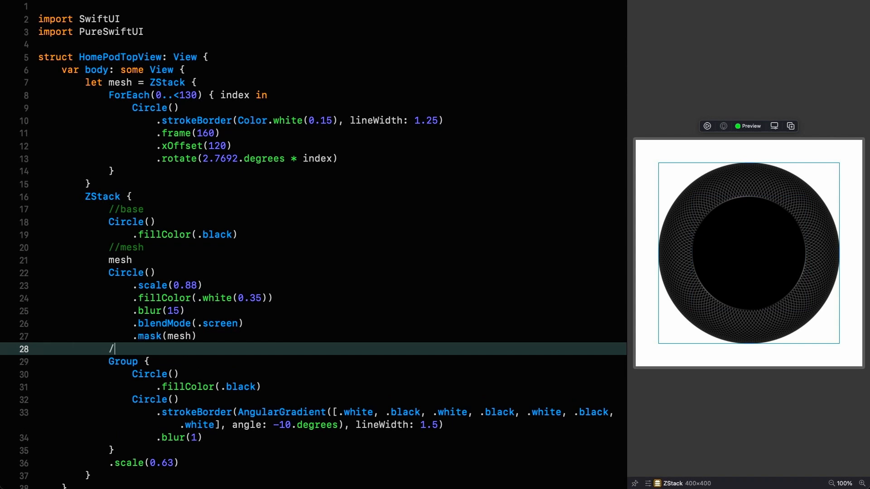
{"action": "type", "text": "/user interface"}
{"action": "type", "text": "."}
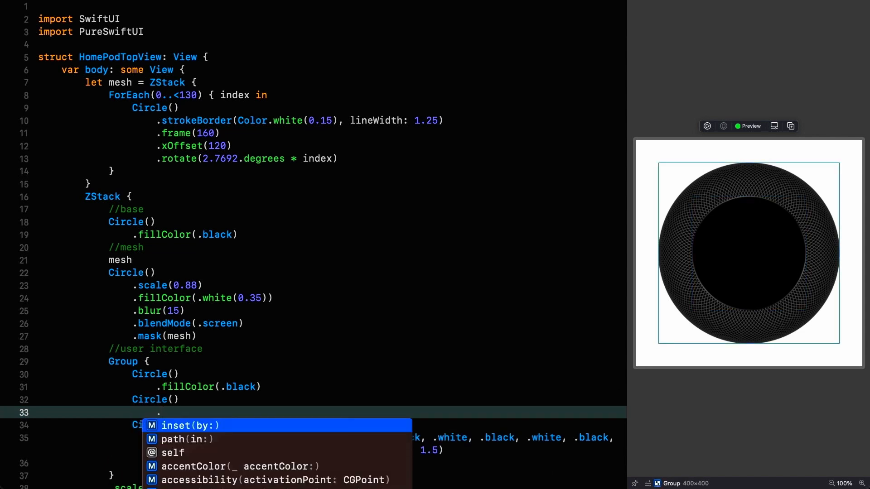
{"action": "type", "text": "fill(L"}
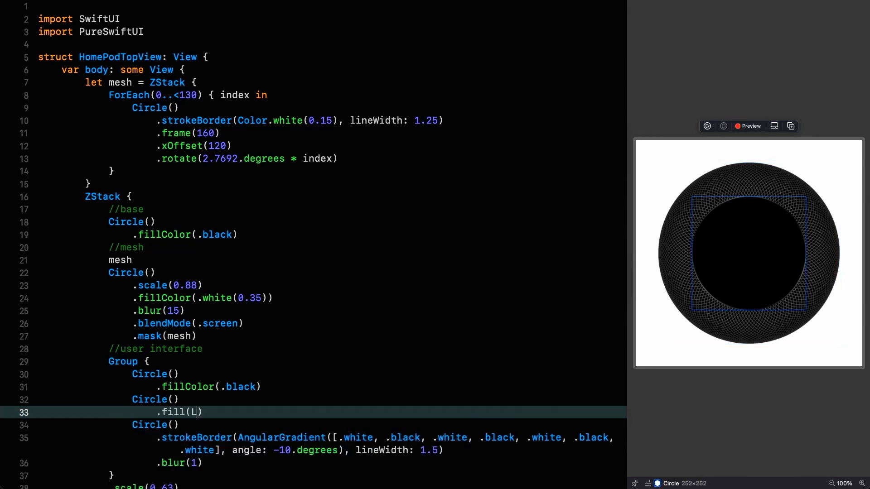
{"action": "type", "text": "inearGradient([.white("}
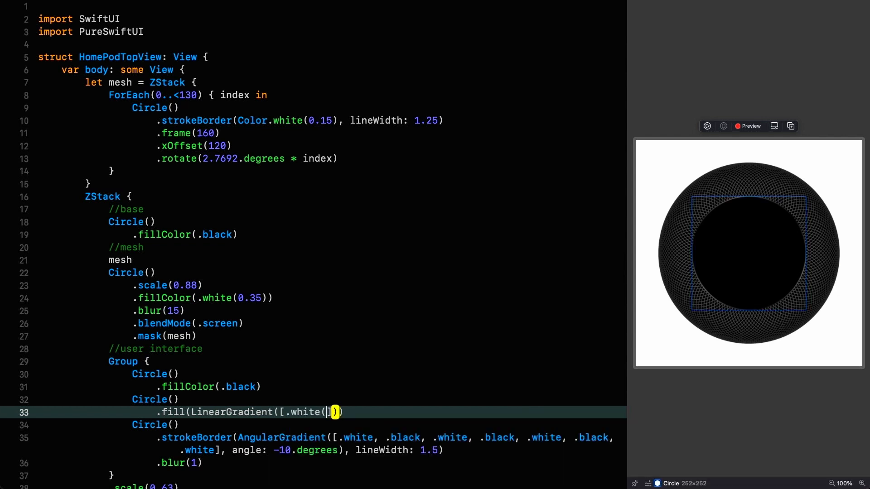
{"action": "type", "text": "0.2"}
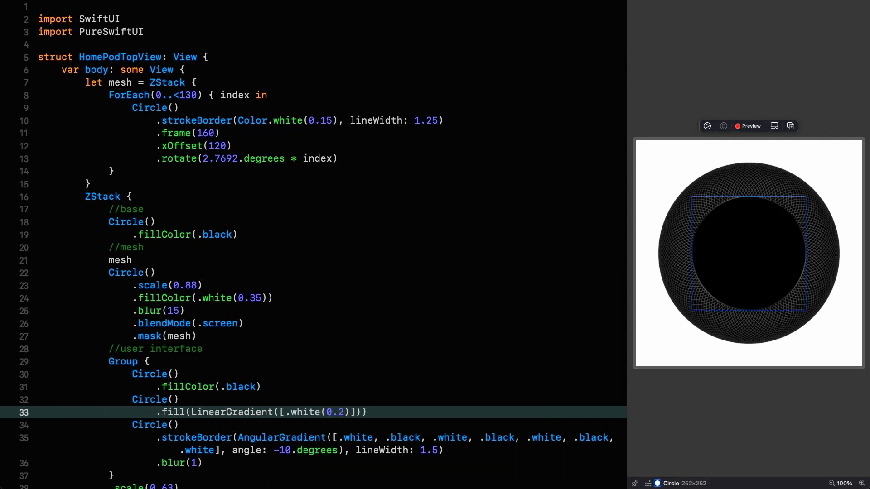
{"action": "type", "text": ", .black,"}
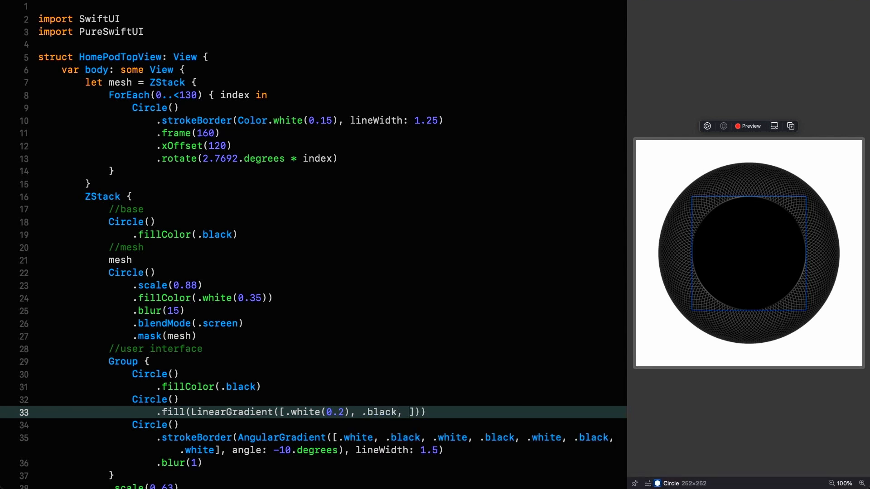
{"action": "type", "text": ".black"}
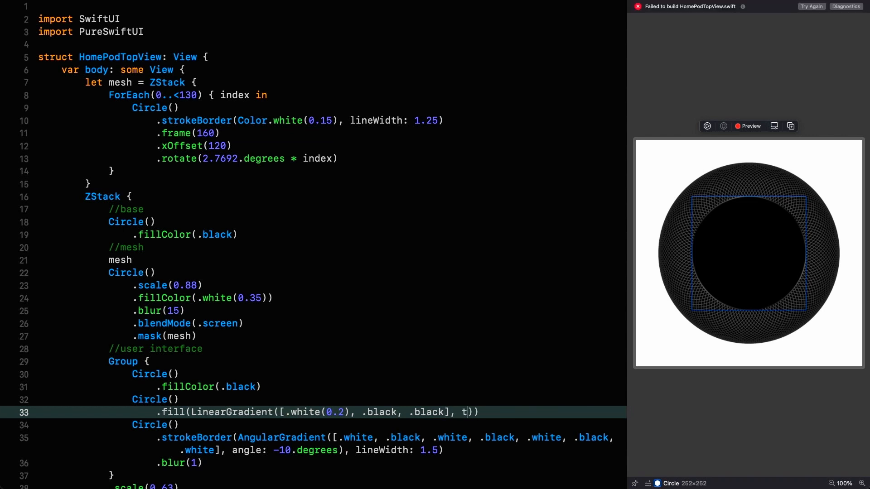
{"action": "type", "text": "o: .bottom"}
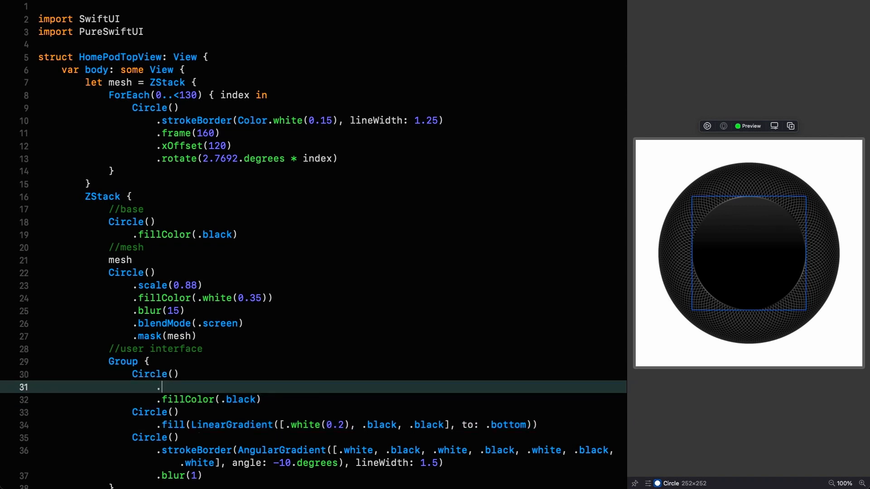
Give the Group's black base circle scale 1.01 and blur 5, then place the cursor for the Siri orb
{"action": "type", "text": ".scale(1.0)"}
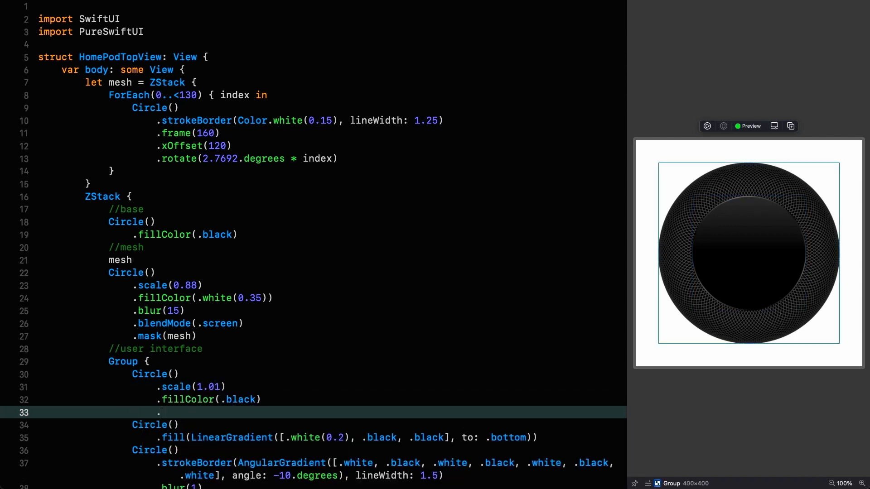
{"action": "type", "text": ".blur(5)"}
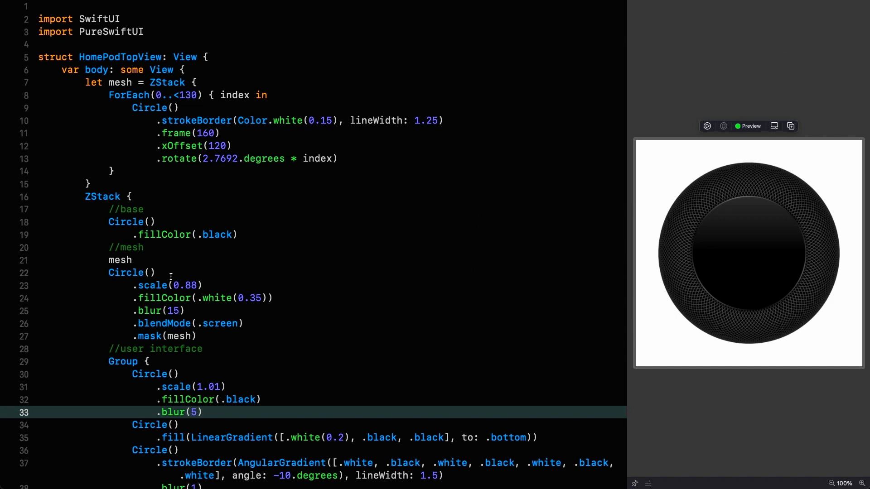
{"action": "scroll", "scroll_direction": "down", "scroll_amount": 3}
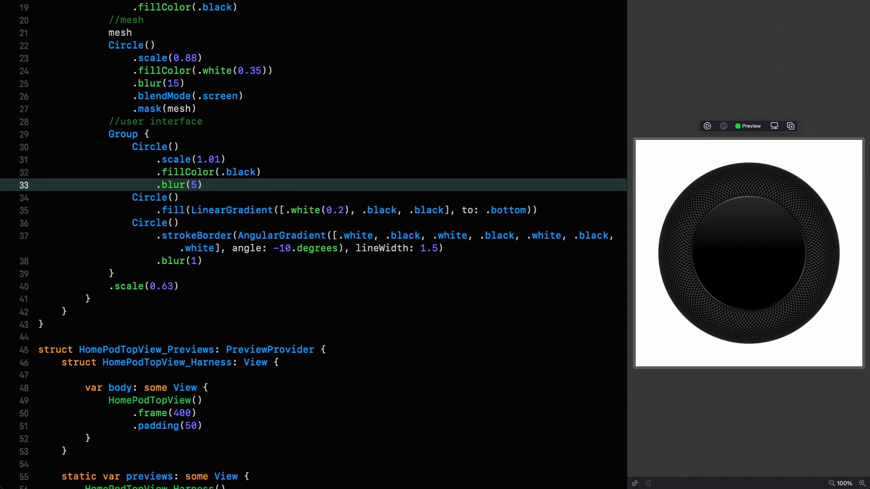
{"action": "left_click", "coordinate": [144, 287]}
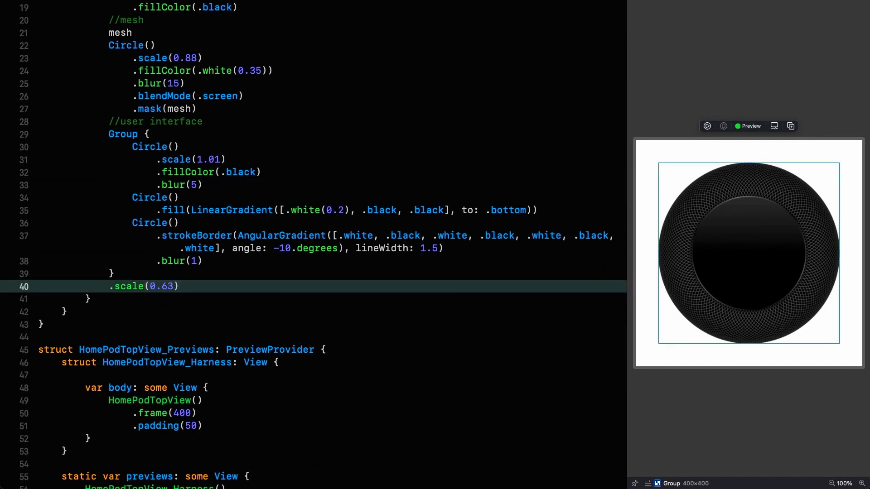
Add a //siri circle Group holding a Circle filled by a blue-cyan-purple AngularGradient at -10 degrees
{"action": "type", "text": "//siri"}
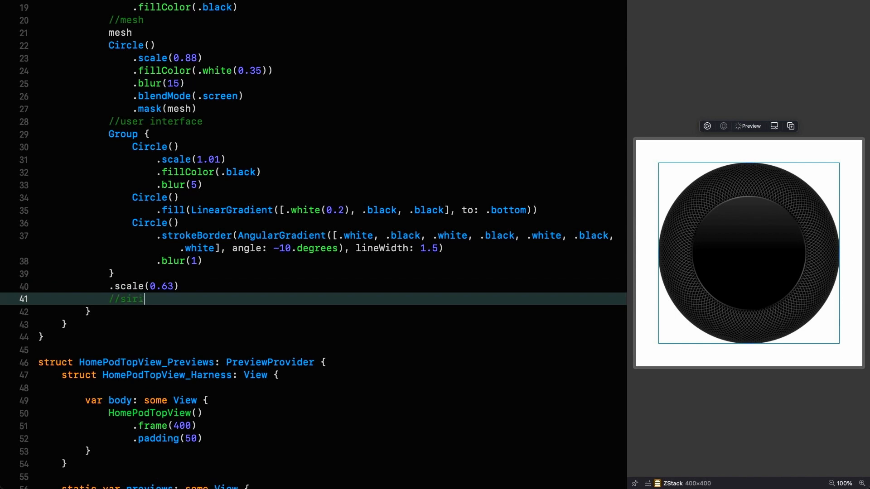
{"action": "type", "text": "circle"}
{"action": "type", "text": "Group {"}
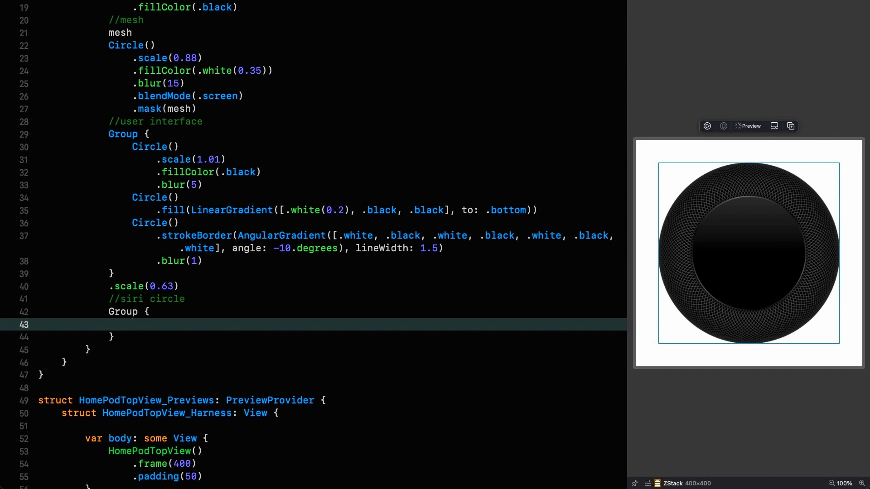
{"action": "type", "text": "Ci"}
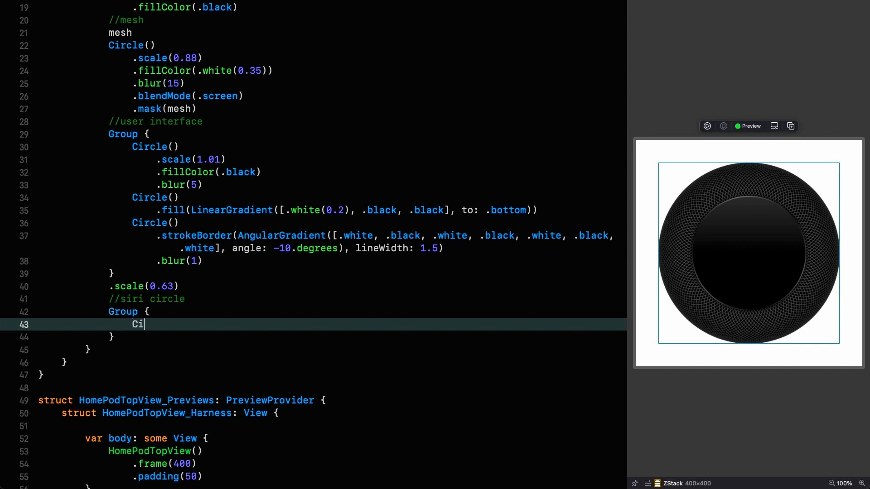
{"action": "type", "text": "rcle()"}
{"action": "type", "text": ".fill("}
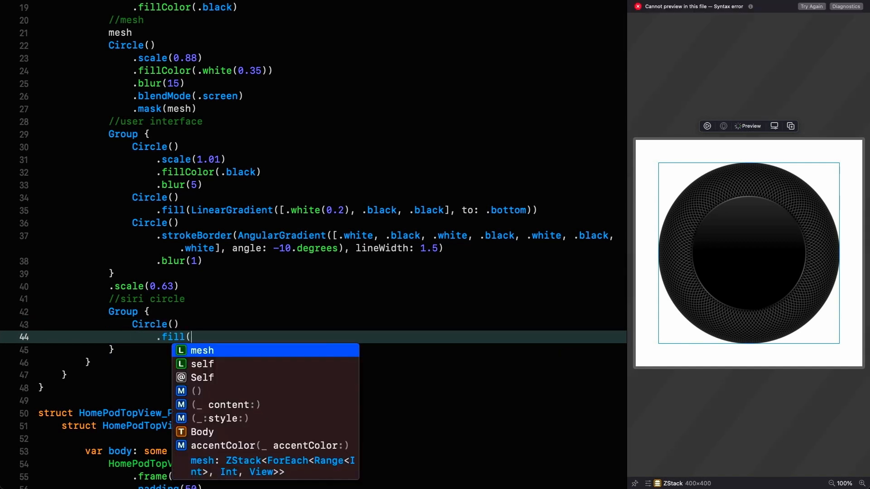
{"action": "type", "text": "AngularGradient([]))"}
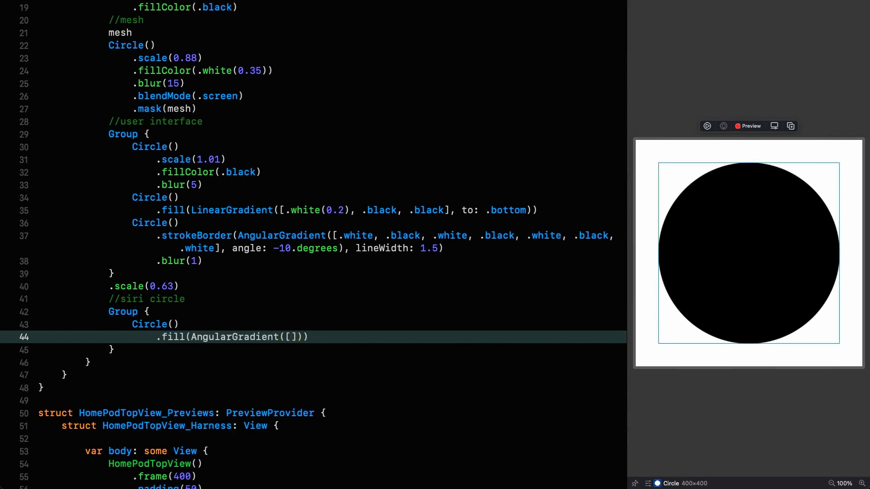
{"action": "type", "text": ".blue,"}
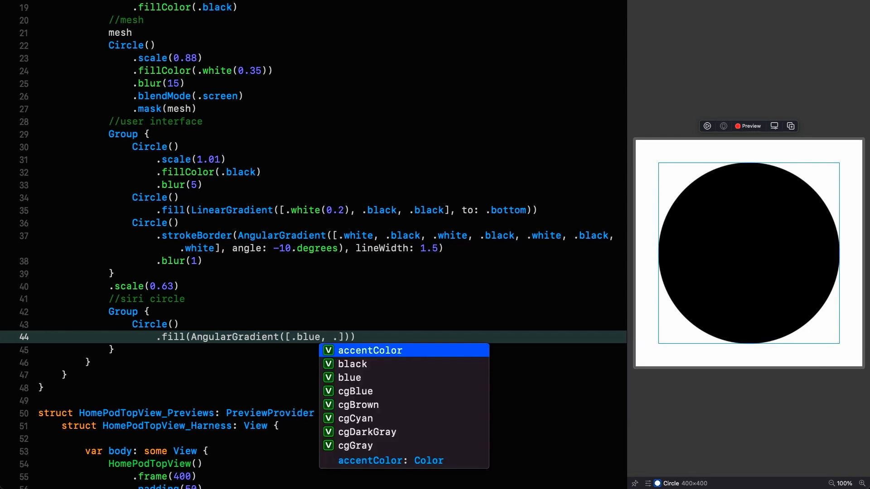
{"action": "type", "text": ".blue, Color.cgCyan.opacity(0.8), .purple"}
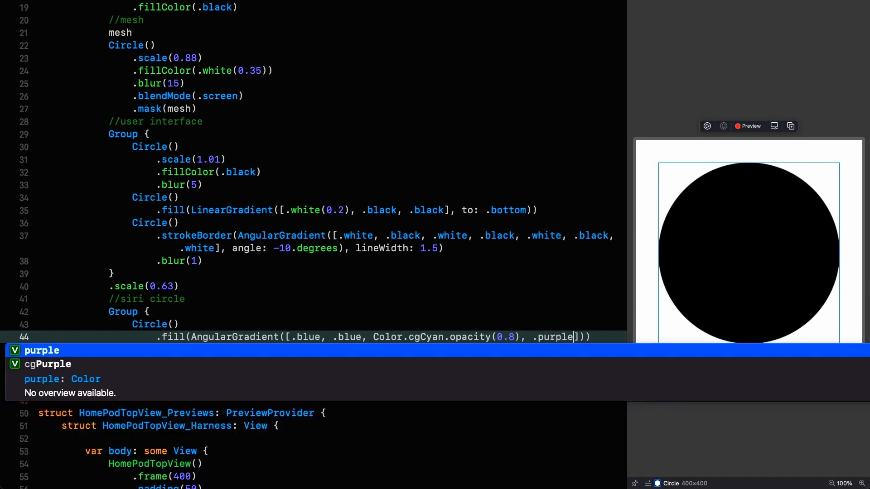
{"action": "type", "text": ", .purple, .purple,"}
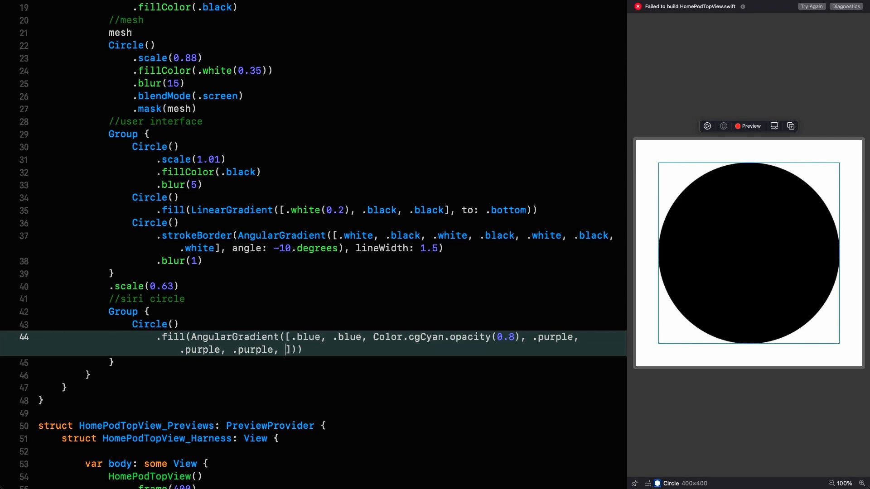
{"action": "type", "text": "blue"}
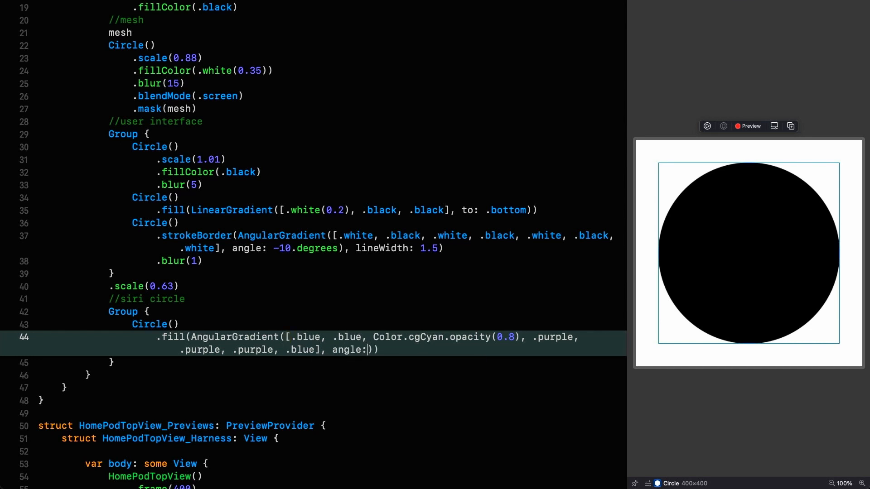
{"action": "type", "text": "-10.degrees"}
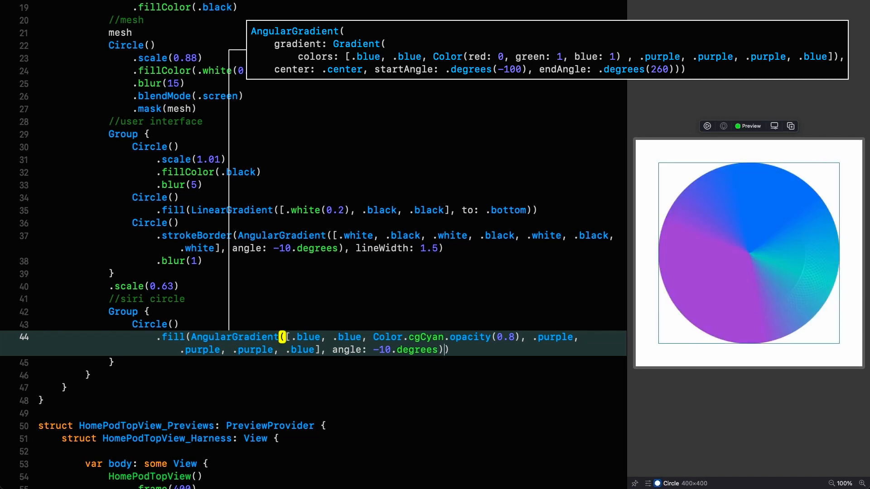
Give the orb .scale(0.17), .blur(10), .saturation(1.4), .brightness(0.3) and start .drawingGroup
{"action": "type", "text": ".sca"}
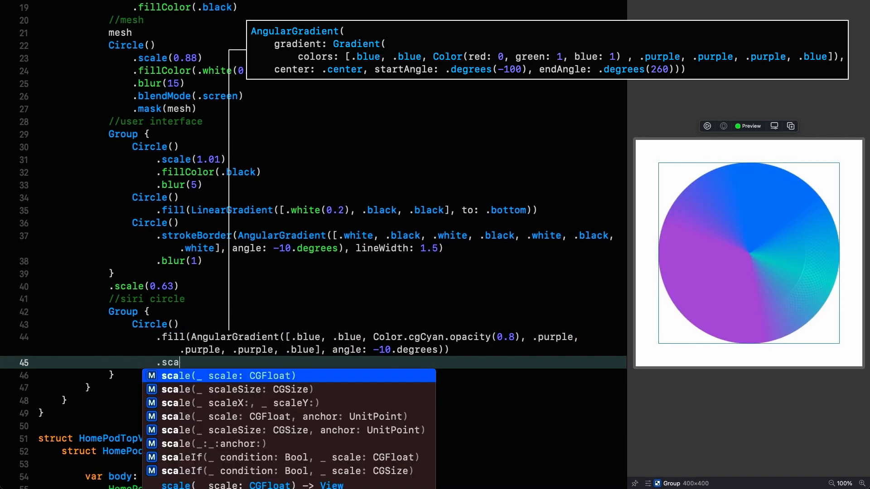
{"action": "type", "text": "le(0.17"}
{"action": "type", "text": ".blur("}
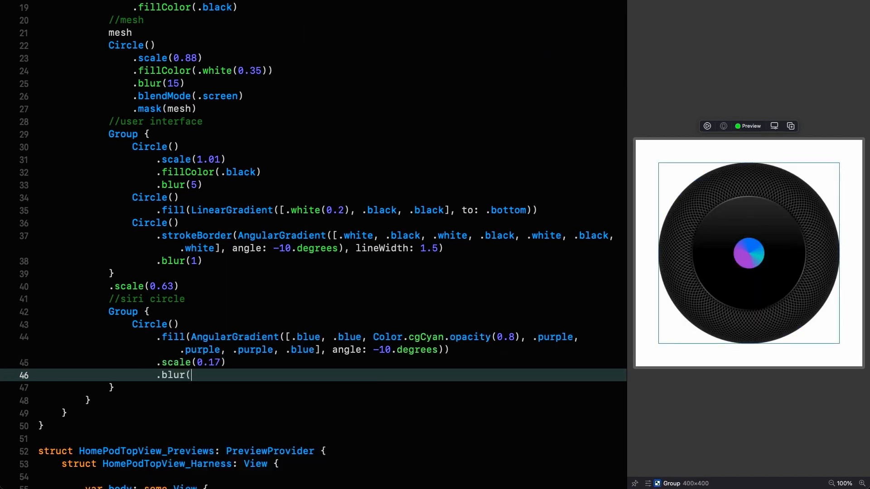
{"action": "type", "text": "10)"}
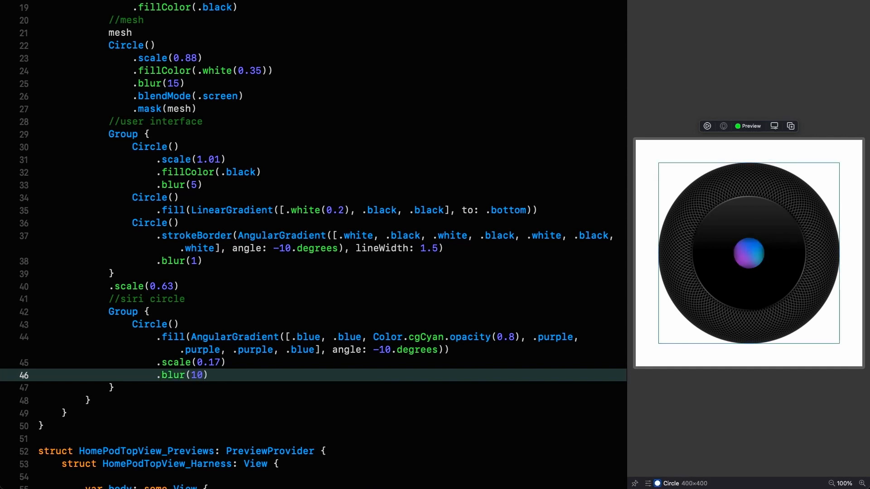
{"action": "key", "text": "enter"}
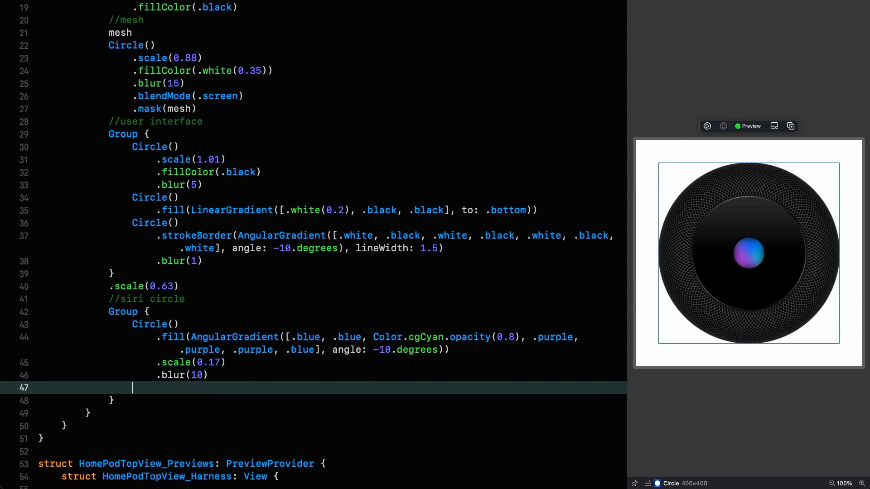
{"action": "type", "text": ".saturation(1.4"}
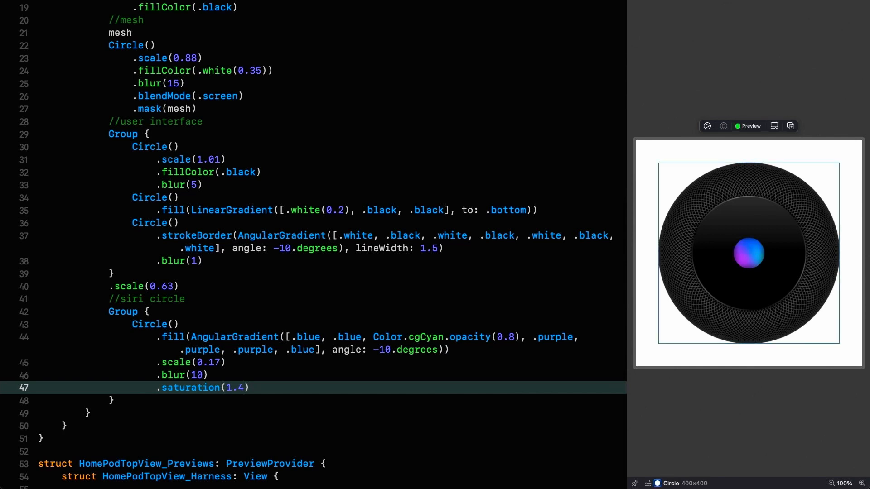
{"action": "type", "text": ".brightness(0.3"}
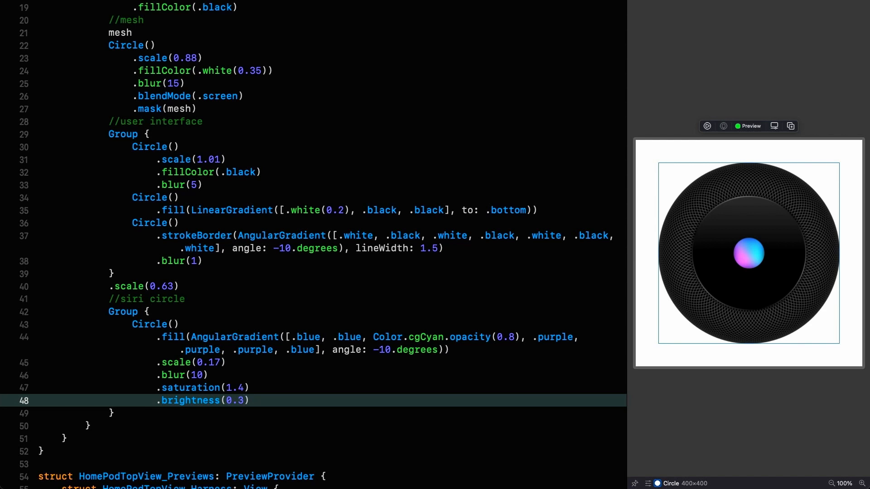
{"action": "type", "text": ".dr"}
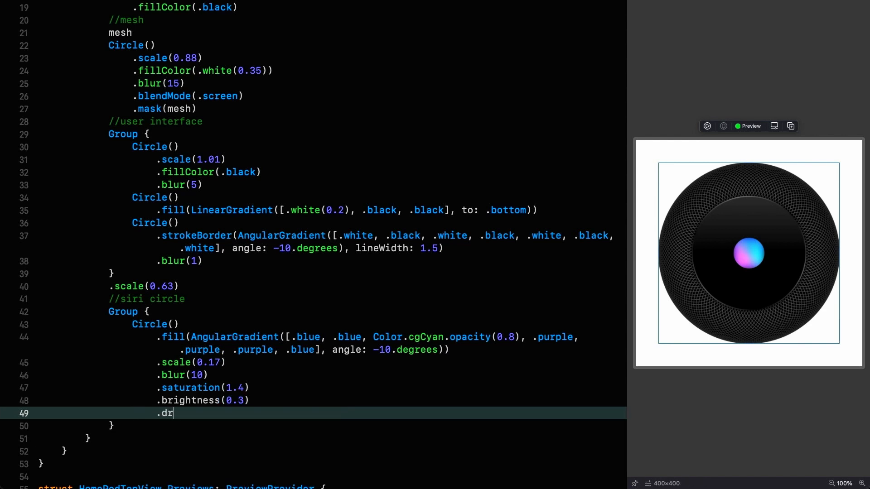
Add a 0.16-scaled circle stroked with a blue-green-red AngularGradient at -10 degrees
{"action": "type", "text": "awingGroup()"}
{"action": "type", "text": "Circle("}
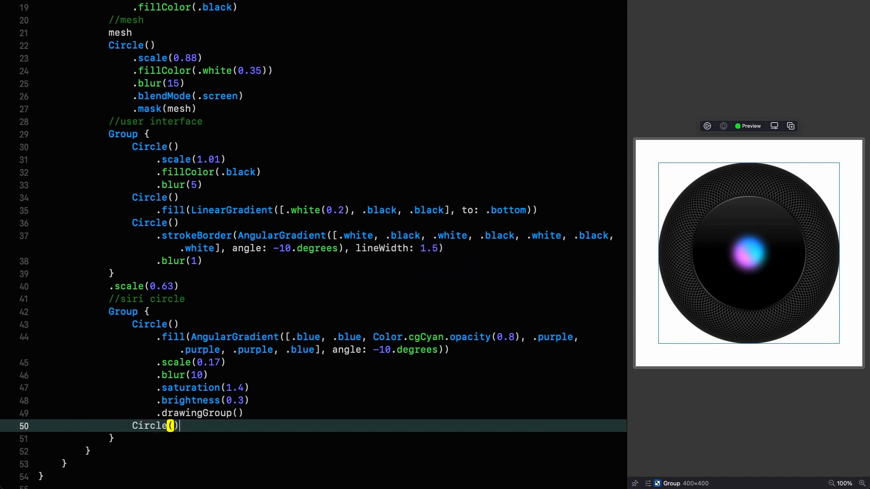
{"action": "type", "text": ".scale(0.16"}
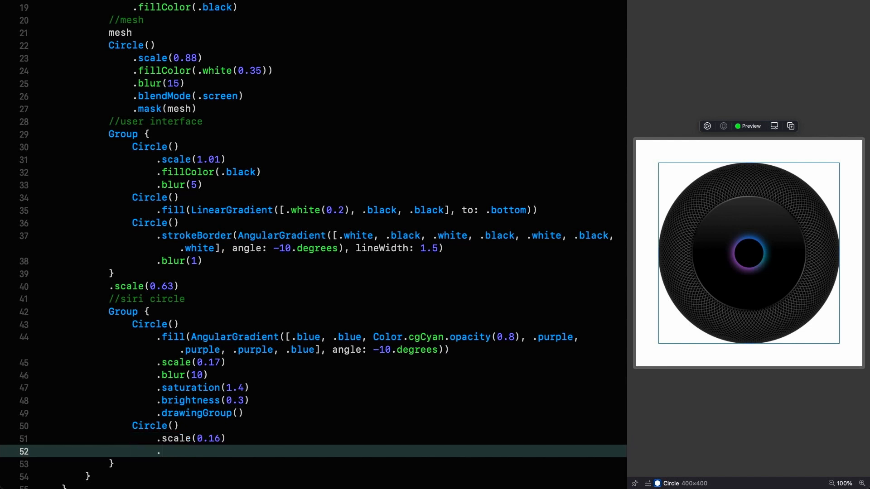
{"action": "type", "text": ".stroke(An"}
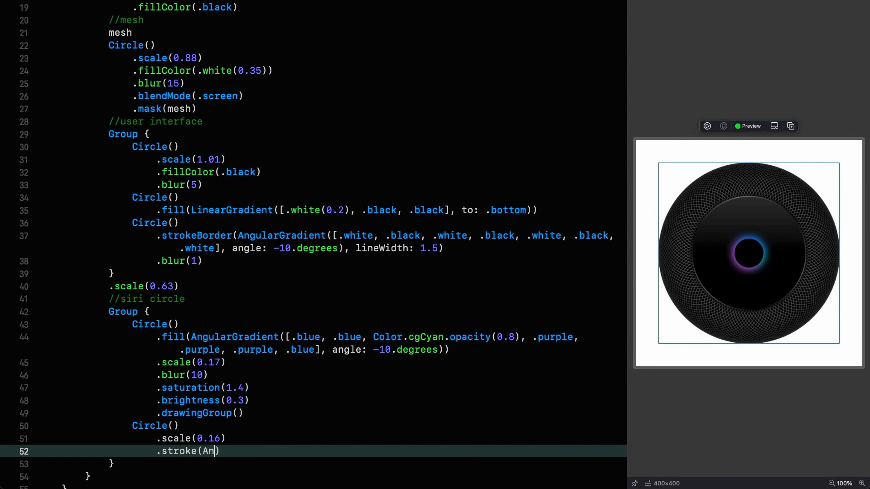
{"action": "type", "text": "AngularGradient("}
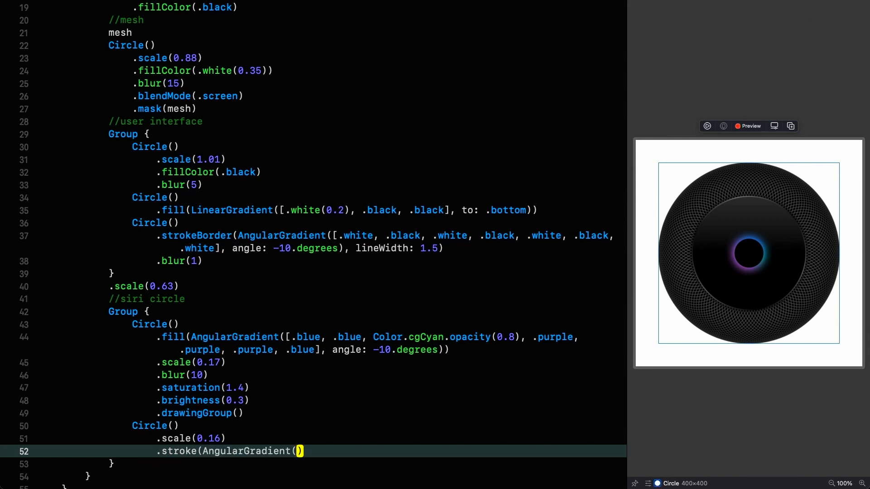
{"action": "type", "text": "[."}
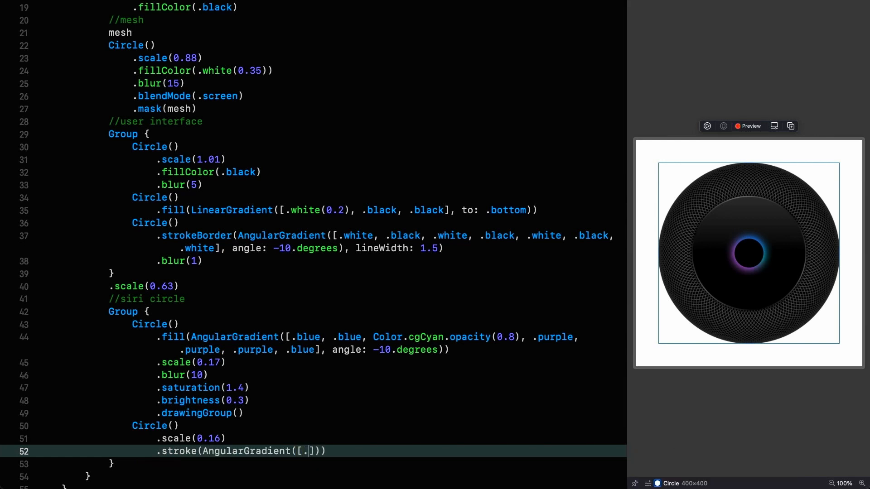
{"action": "type", "text": "blue, .green, .red"}
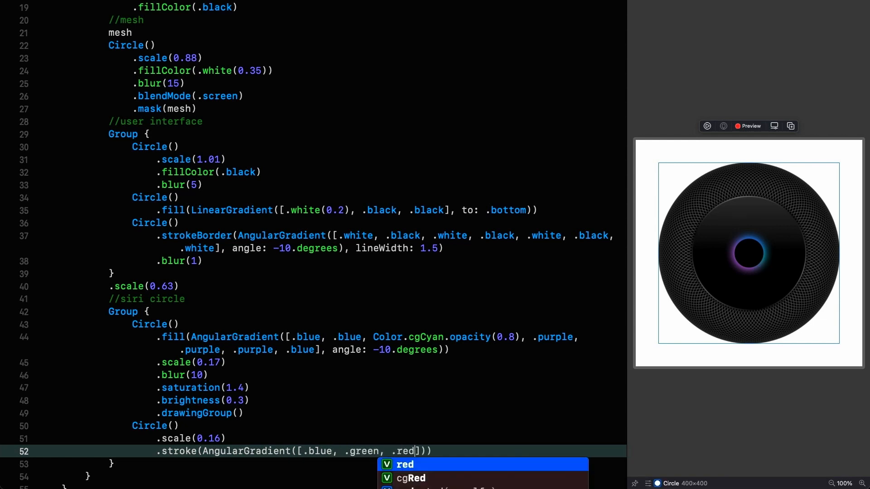
{"action": "type", "text": ", .blue"}
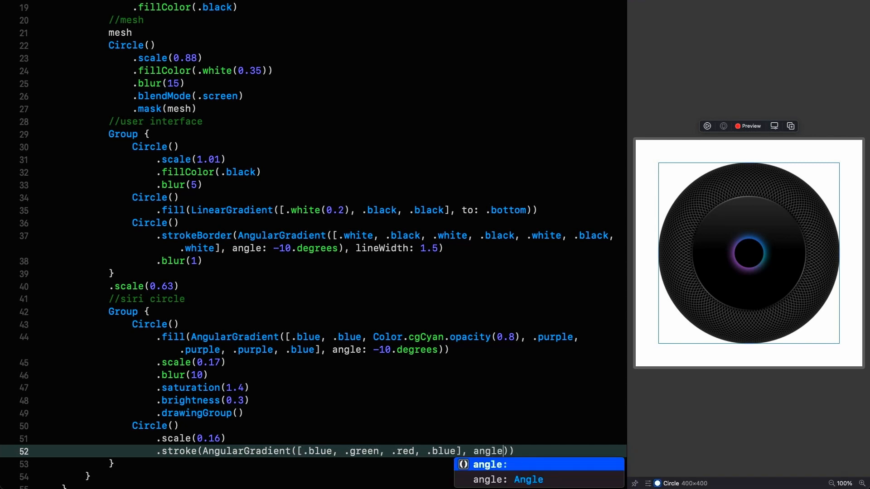
{"action": "type", "text": "angle: -10.degrees"}
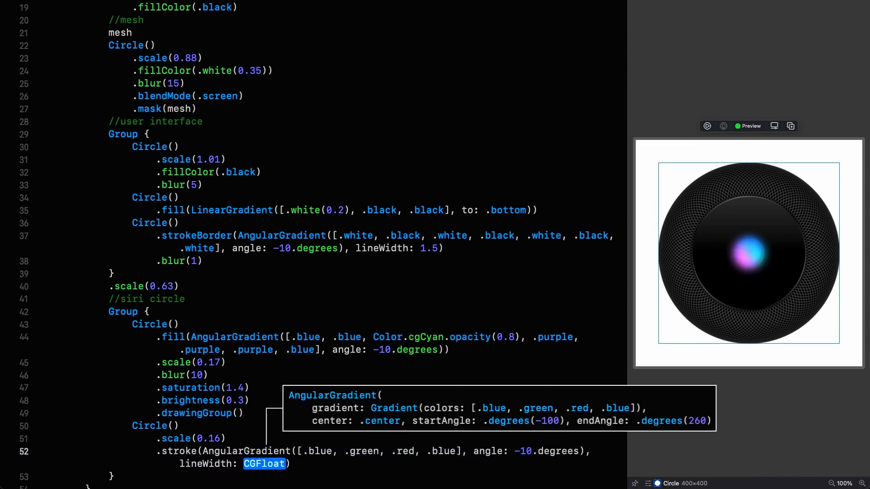
Set the stroke lineWidth to 3 and add .blur(6) and .saturation(2) to the ring
{"action": "type", "text": "3"}
{"action": "type", "text": ".blur("}
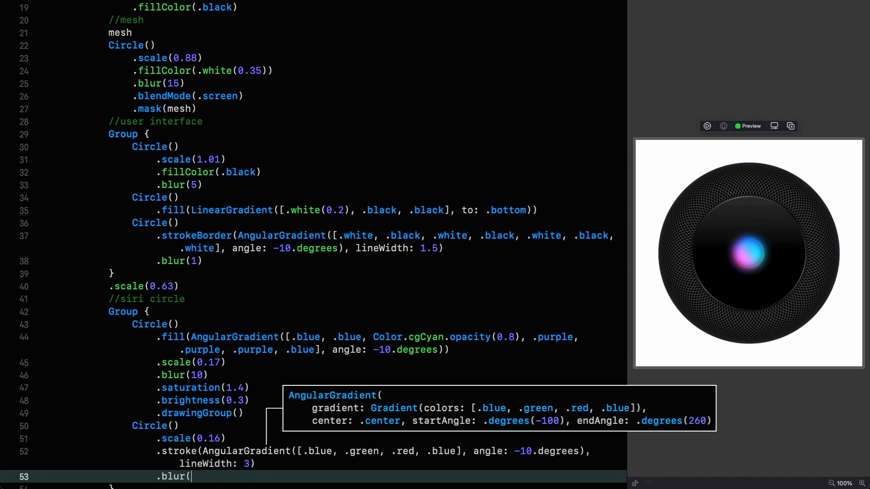
{"action": "type", "text": "6"}
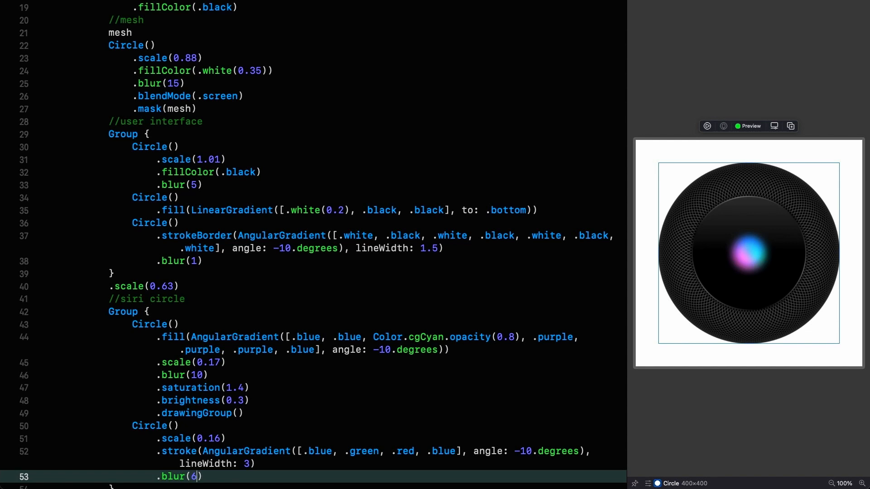
{"action": "type", "text": ".saturation(2"}
{"action": "type", "text": "Circle("}
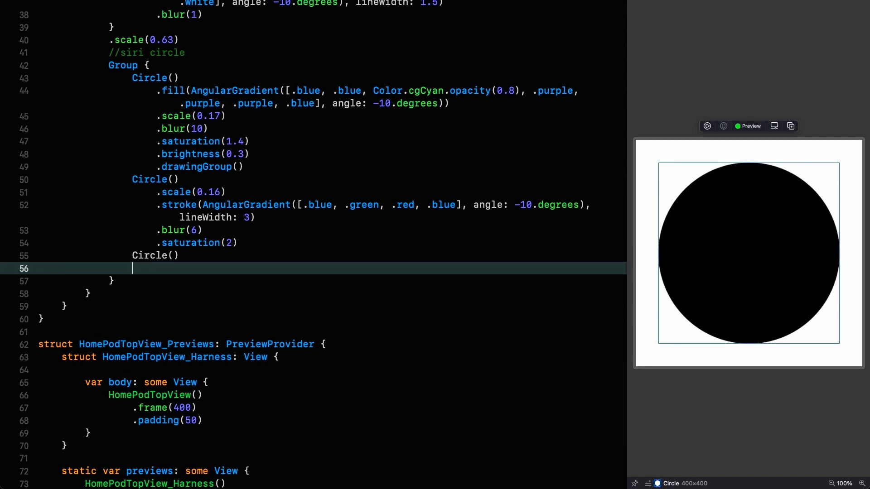
Add a white core circle with .scale(0.075) and .blur(12), then .blur(4) on the siri Group
{"action": "type", "text": ".scale"}
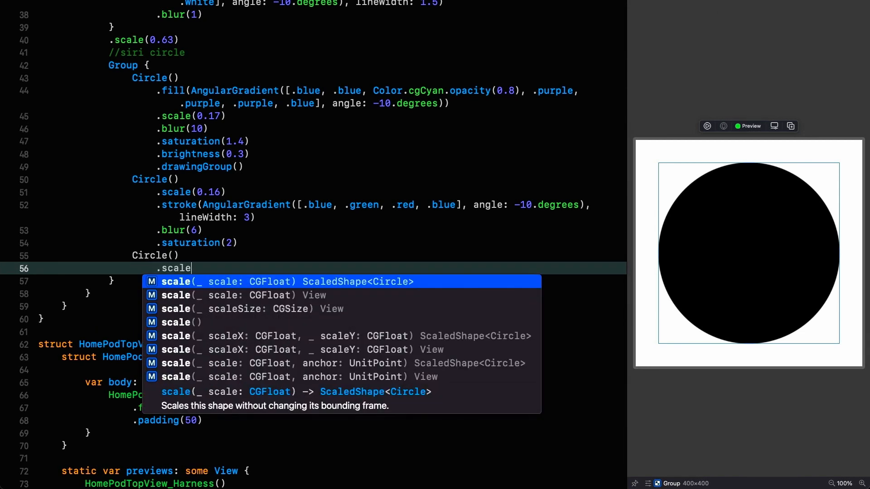
{"action": "type", "text": "(0.07)"}
{"action": "type", "text": ".fillColor(.white"}
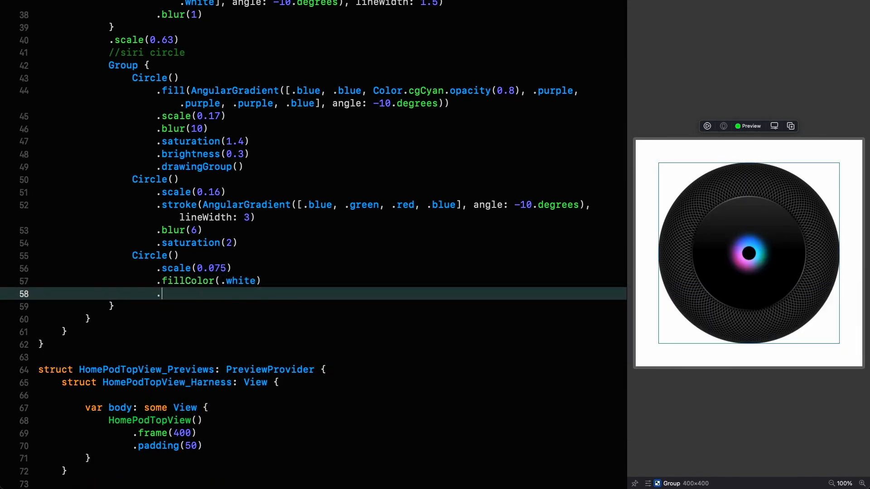
{"action": "type", "text": ".blur(12)"}
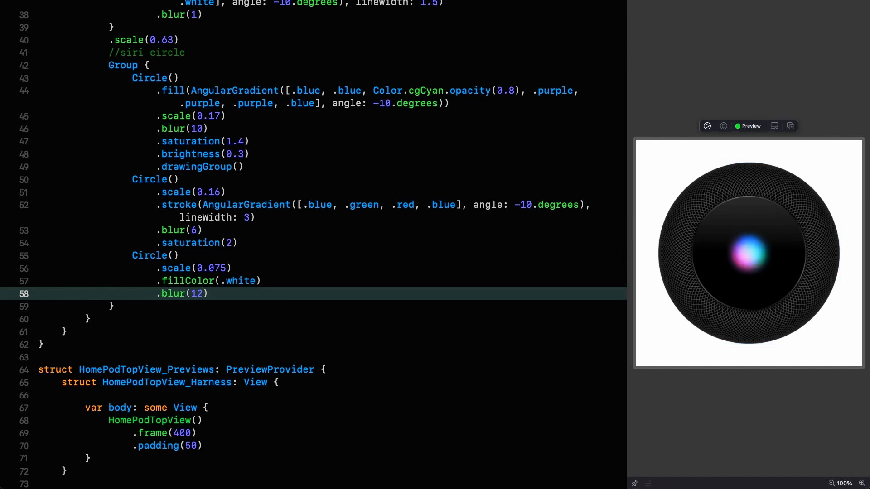
{"action": "type", "text": ".blur"}
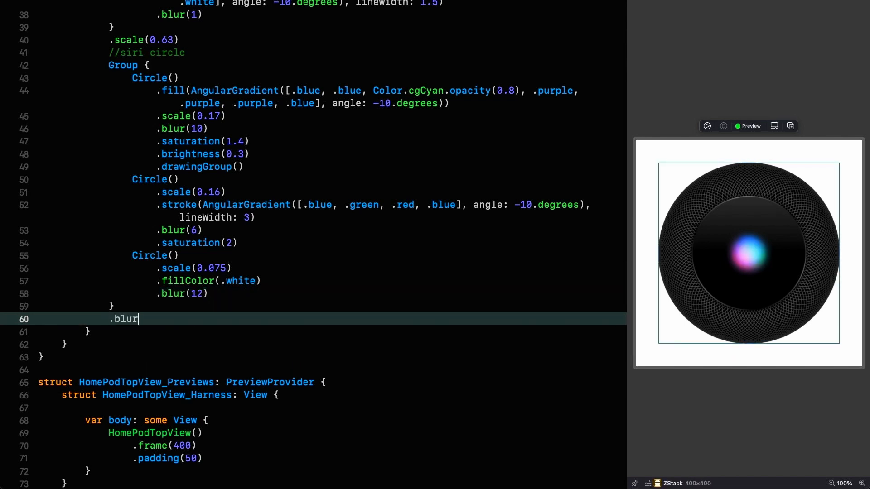
{"action": "type", "text": "(4"}
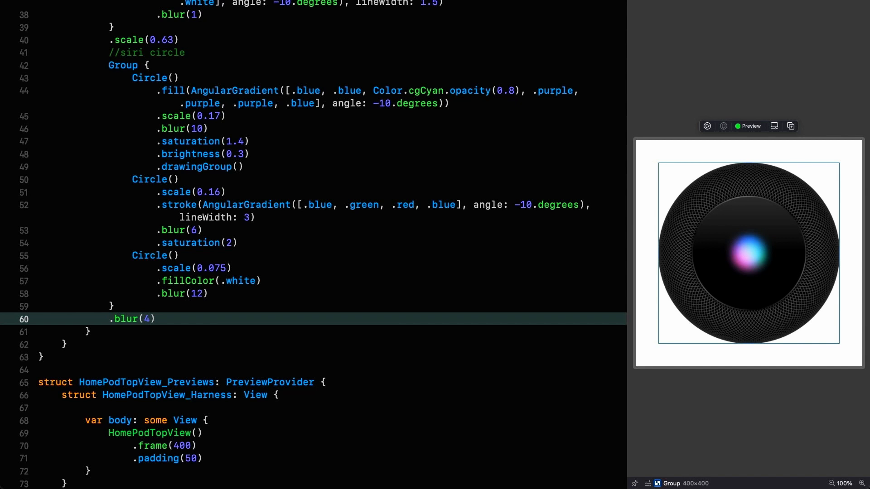
{"action": "type", "text": "."}
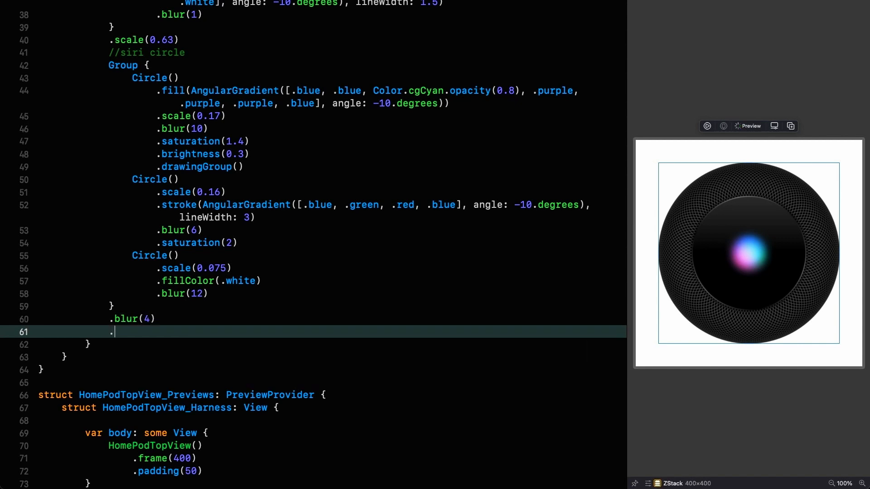
Append .mask(Circle().scale(0.22).blur(7)) to the siri circle Group
{"action": "type", "text": "mask(C"}
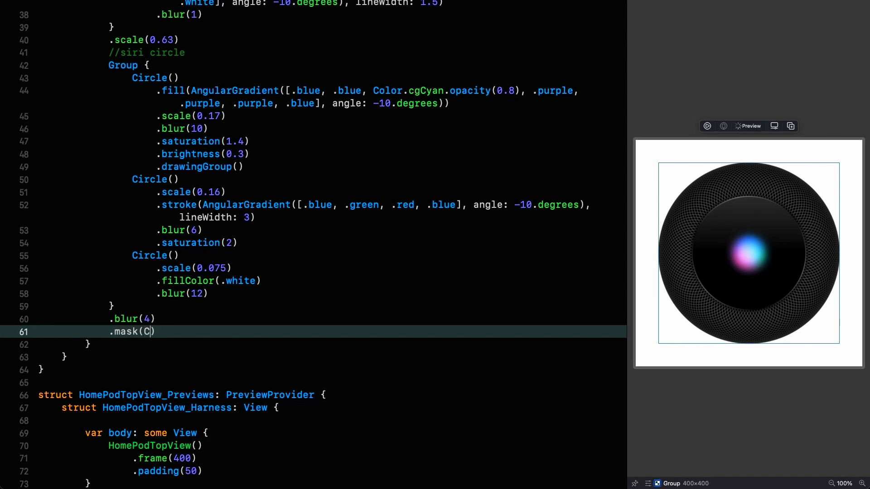
{"action": "type", "text": "ircle().scale(0.22).blur"}
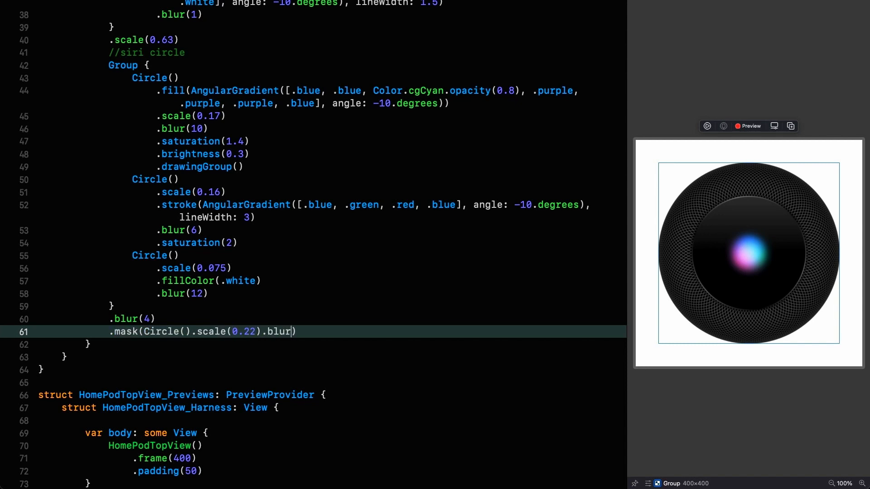
{"action": "type", "text": "7"}
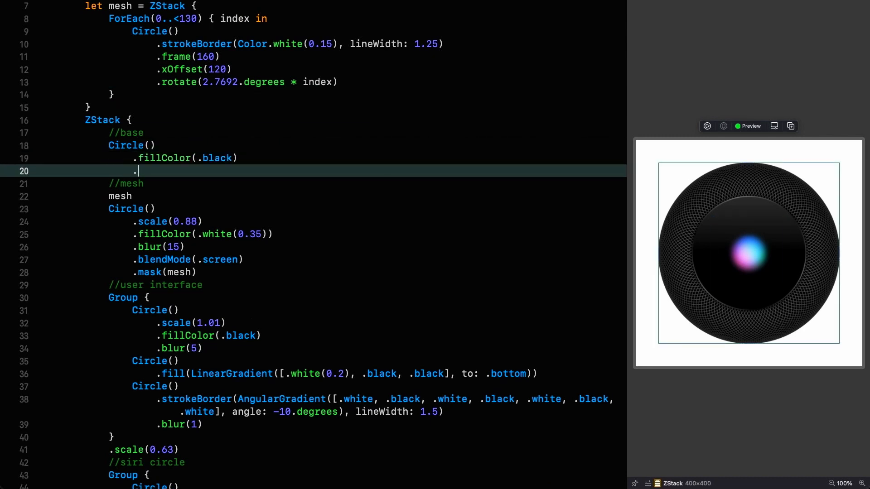
Add .shadowColor(.black, 10, y: 20) to the base Circle as a trial drop shadow
{"action": "type", "text": ".shadowColor("}
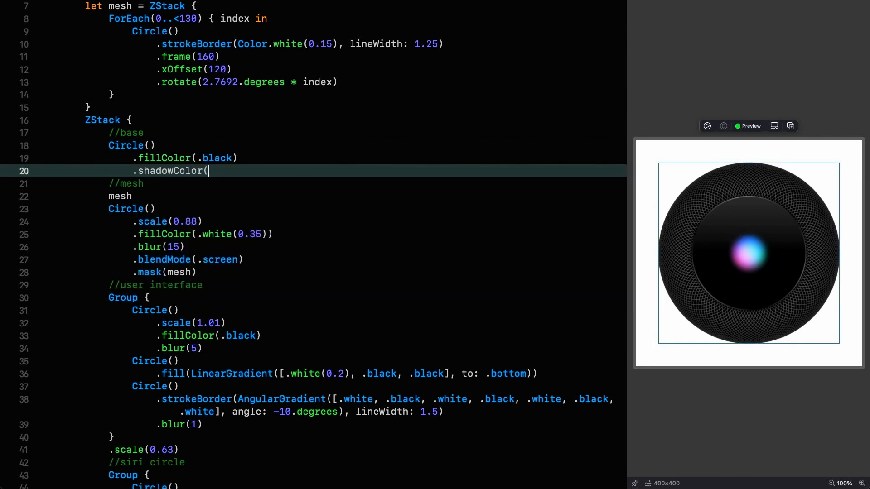
{"action": "type", "text": ".black,"}
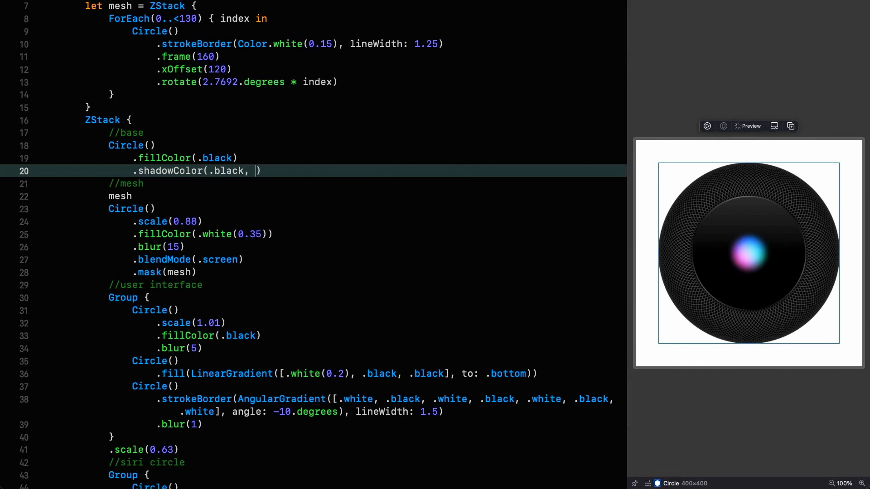
{"action": "type", "text": "10"}
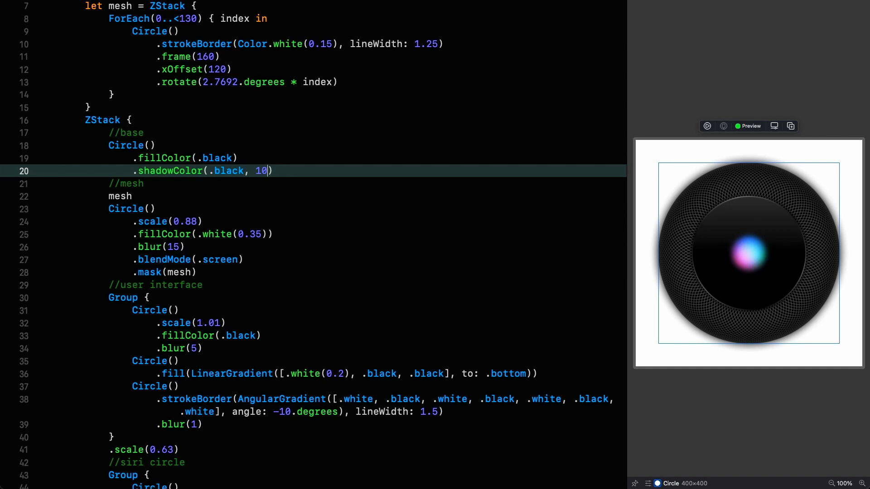
{"action": "type", "text": ", y:"}
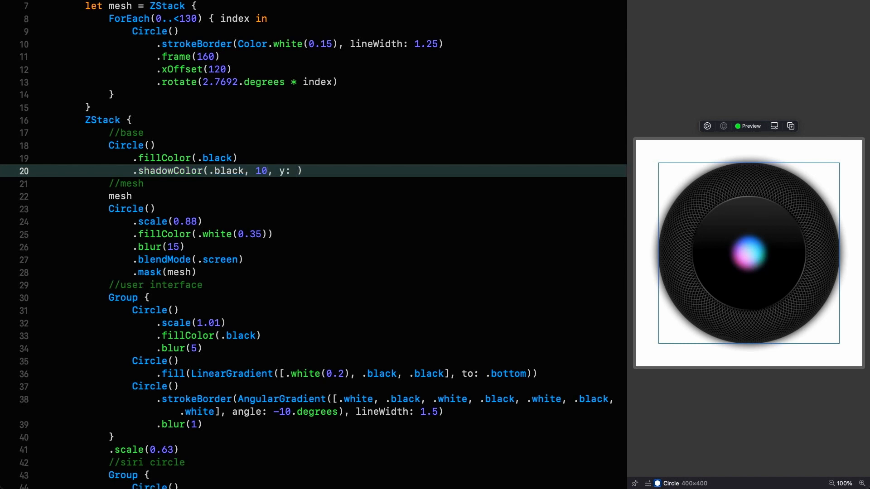
{"action": "type", "text": "20"}
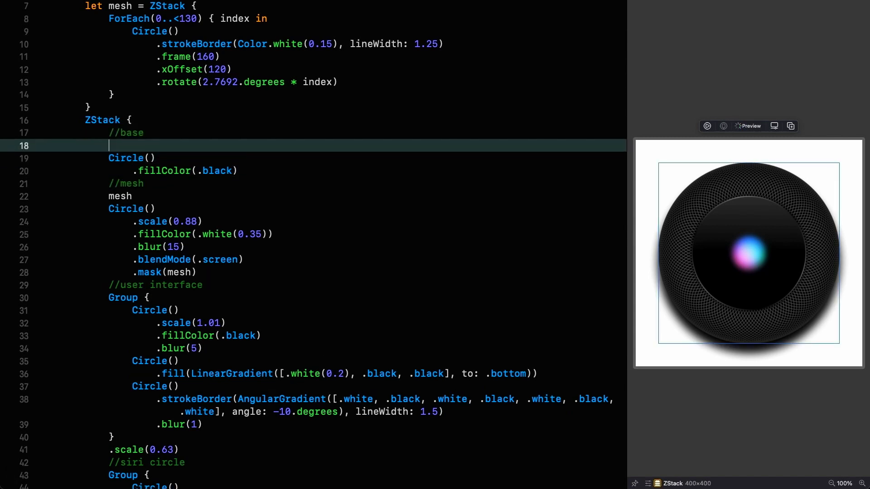
Insert Circle().scale(0.95).shadowColor(.white(0.15), 10, y: 18) above the base Circle
{"action": "type", "text": "Circle ()"}
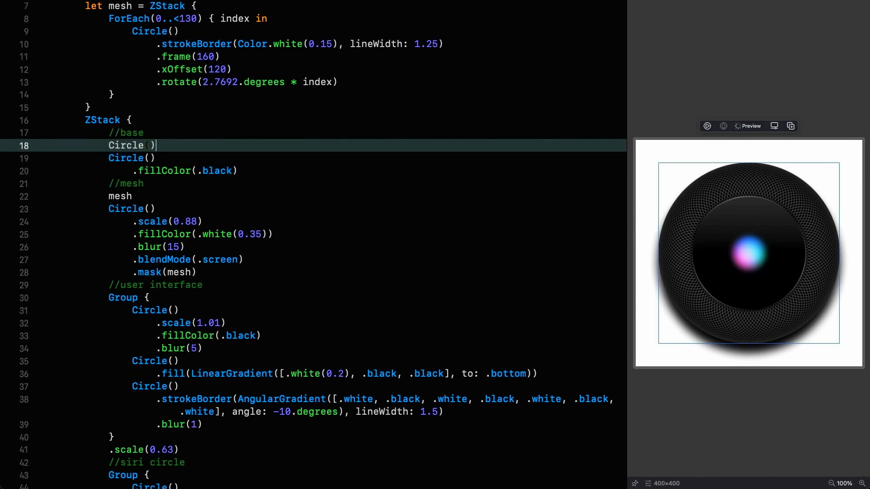
{"action": "type", "text": ".scale(0.95"}
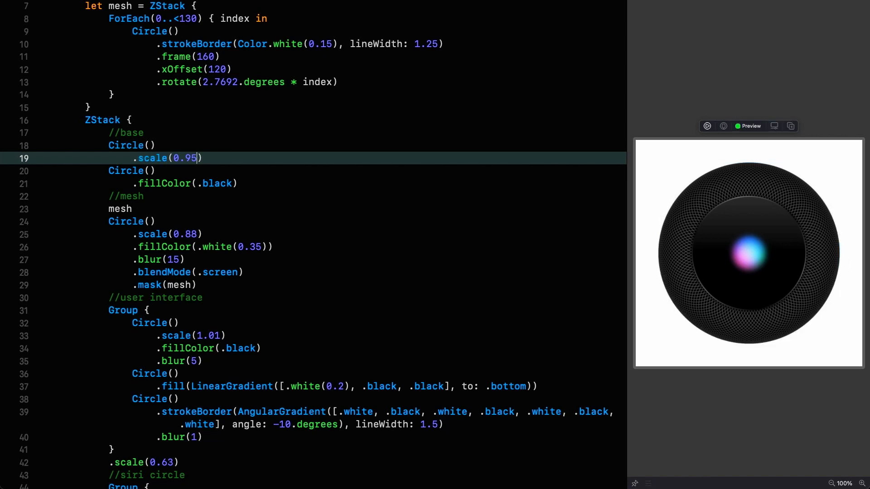
{"action": "type", "text": ".sha"}
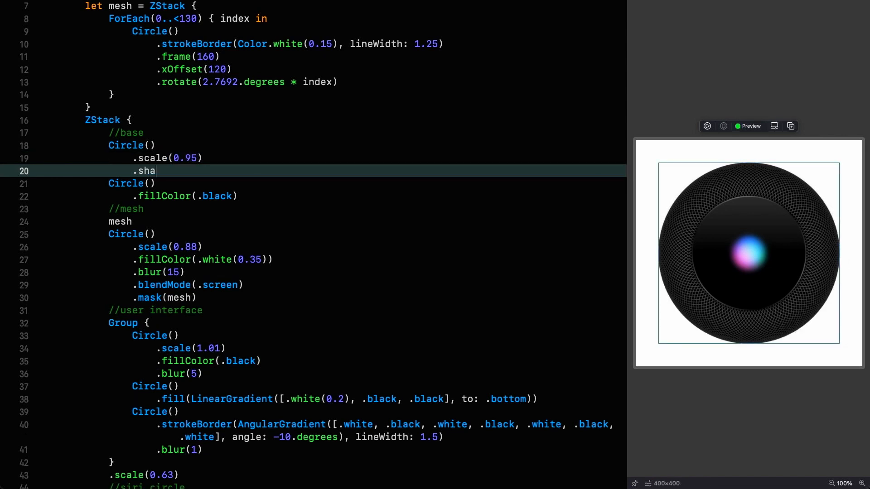
{"action": "type", "text": "dowColor("}
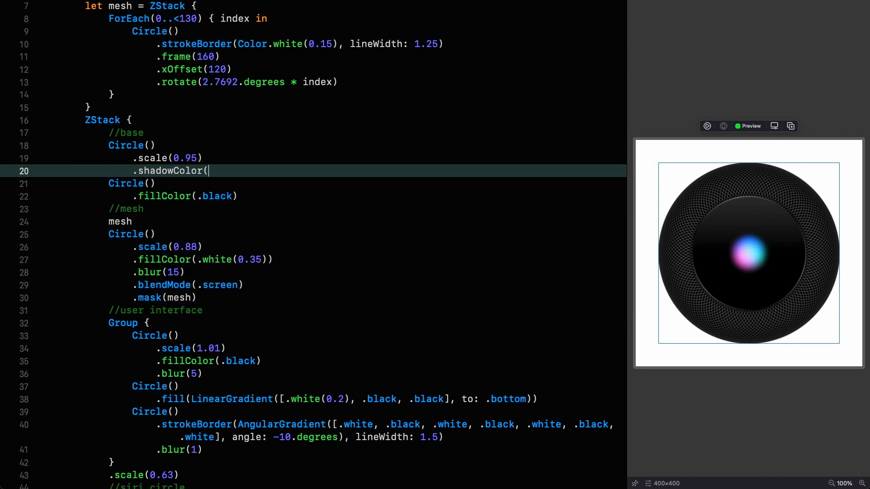
{"action": "type", "text": ".white()"}
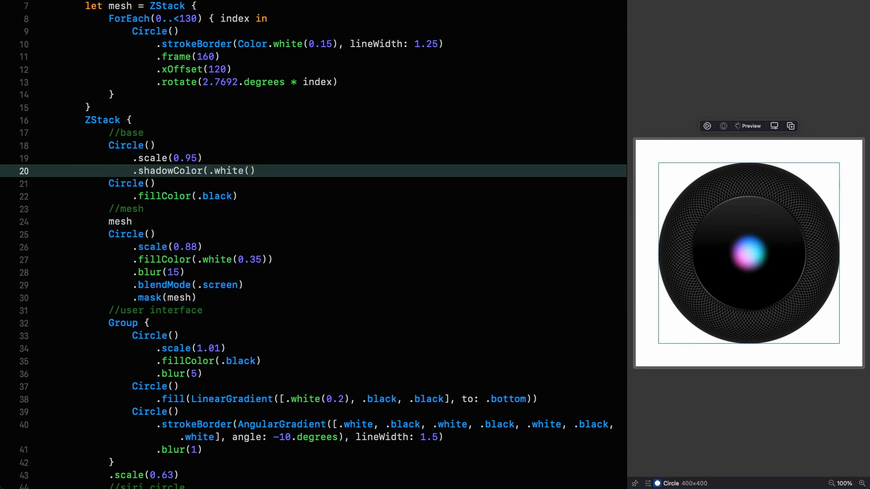
{"action": "type", "text": "0.15"}
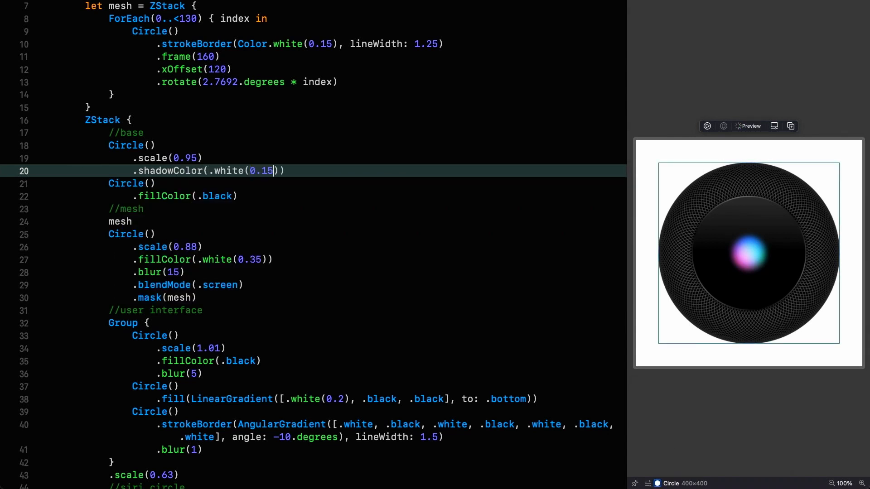
{"action": "type", "text": ", 10, y"}
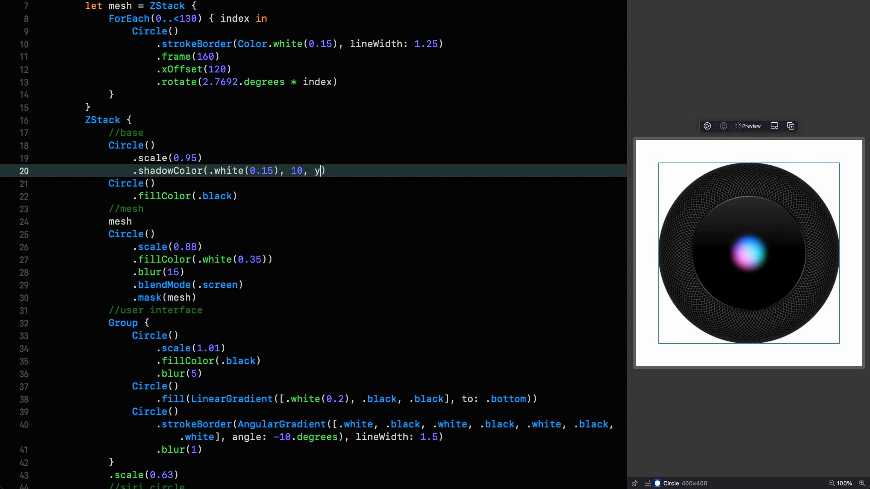
{"action": "type", "text": "18"}
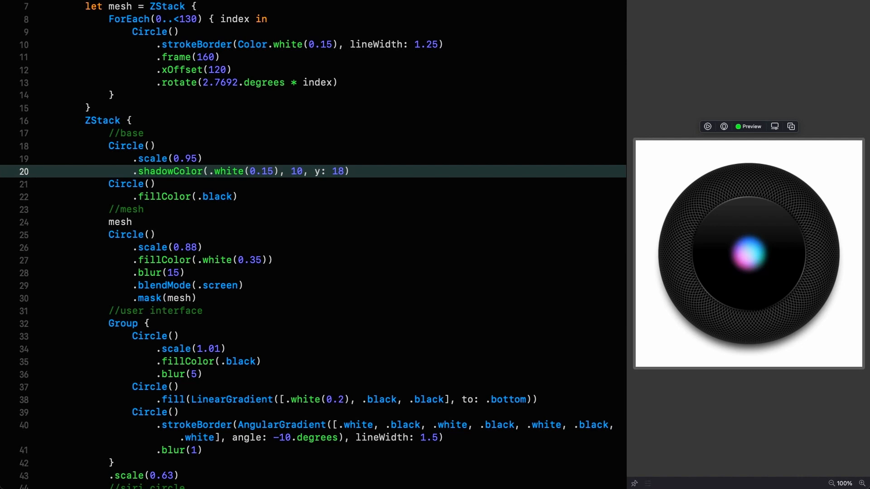
Move .blendMode(.screen) below .mask(mesh) and change the strokeBorder lineWidth to 2
{"action": "left_click", "coordinate": [246, 286]}
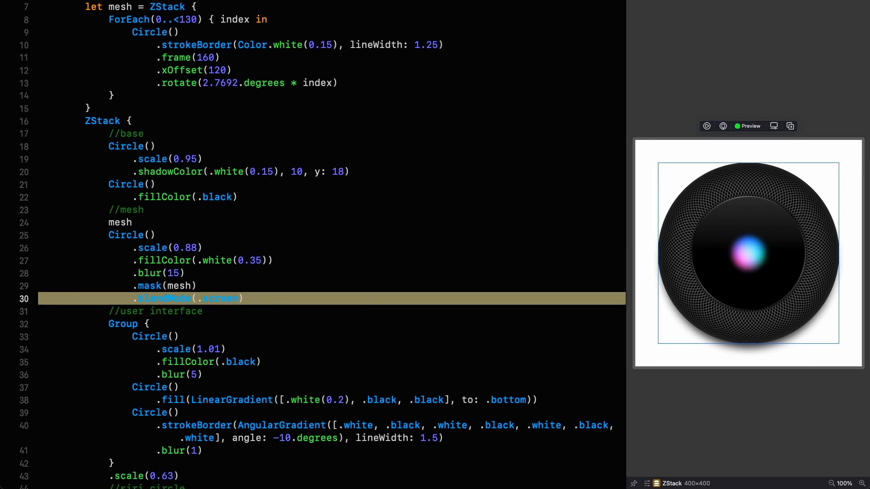
{"action": "left_click", "coordinate": [155, 413]}
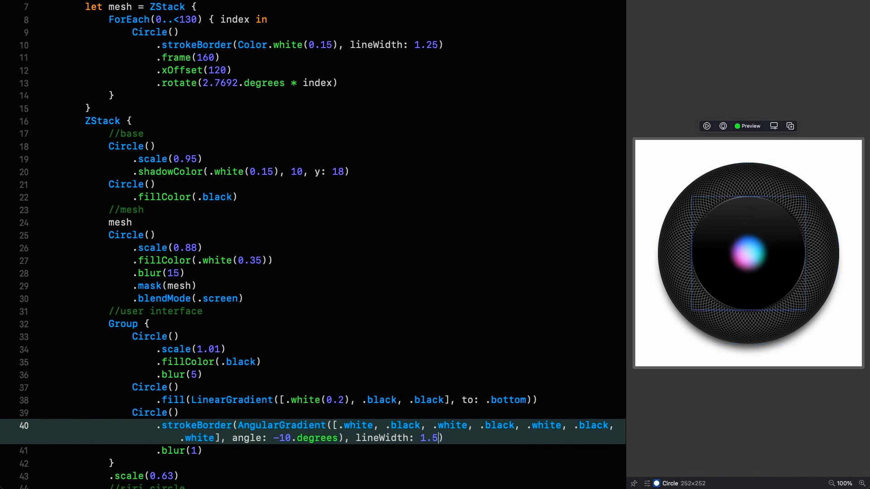
{"action": "type", "text": "2"}
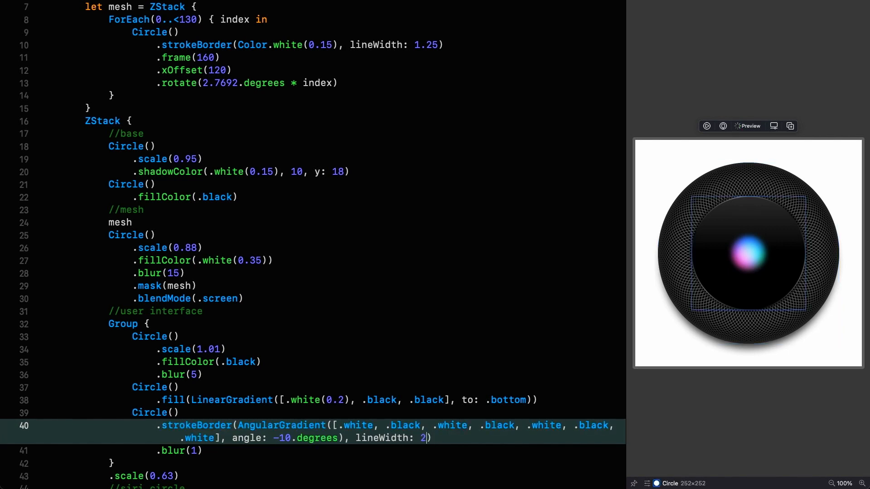